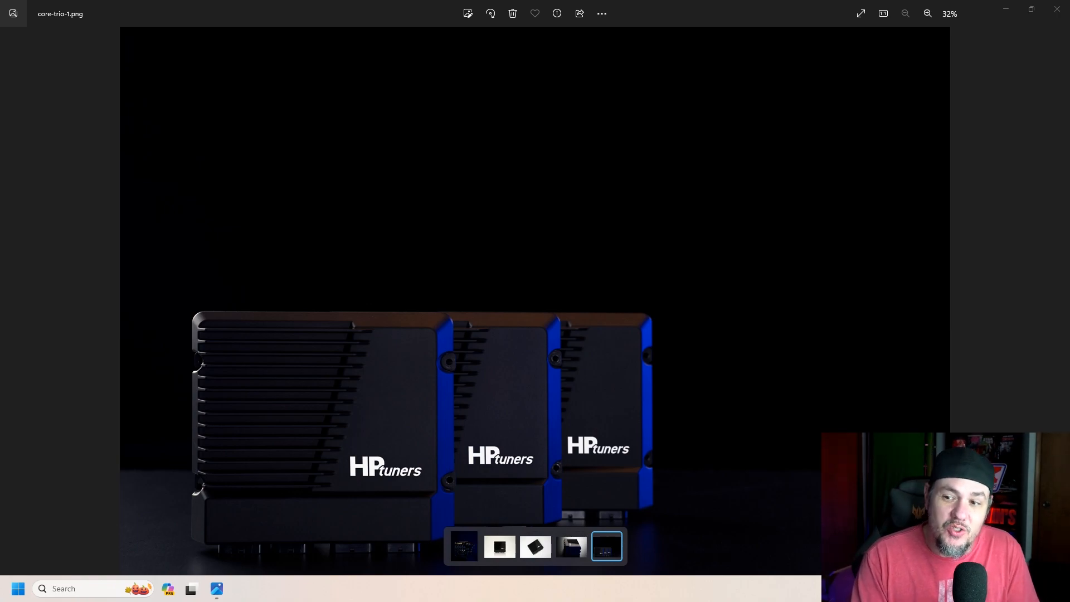
pyautogui.moveTo(536, 546)
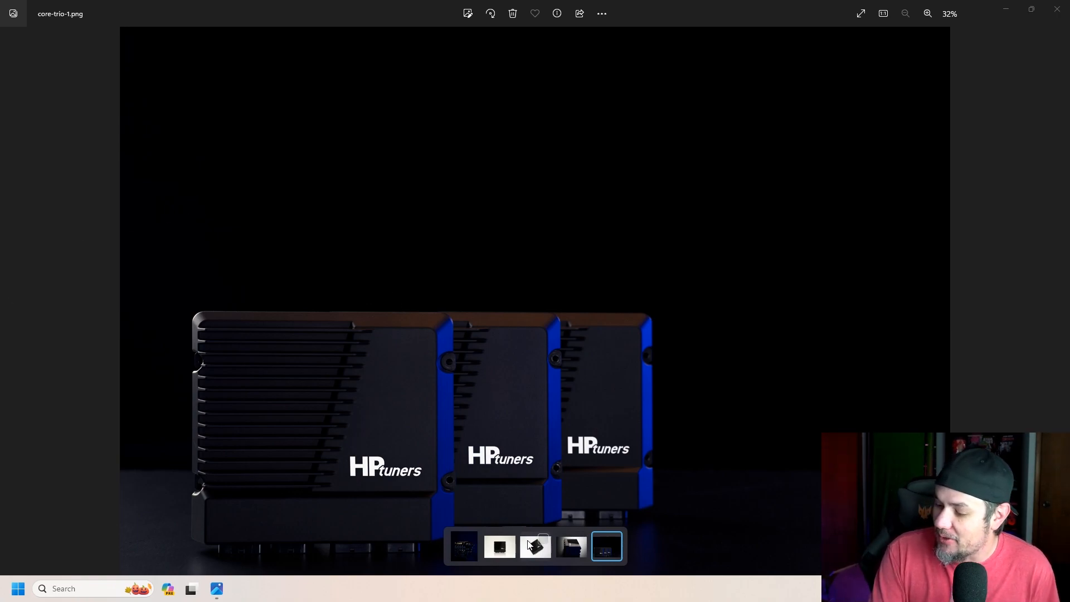
# - Show core-white-standing.png, the single HP Tuners unit standing on a white background
pyautogui.click(499, 547)
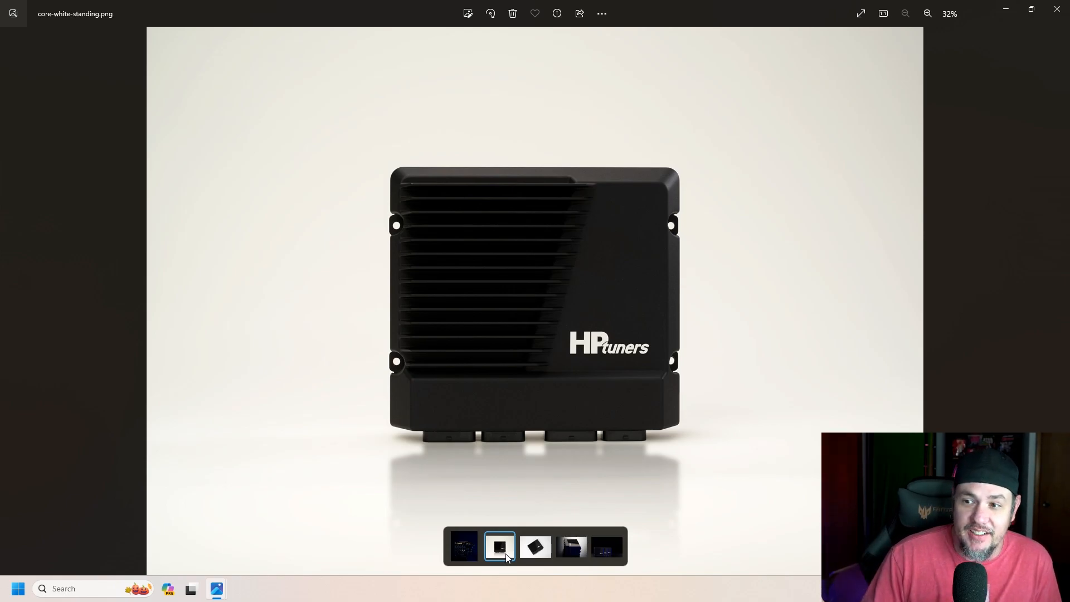
pyautogui.click(536, 547)
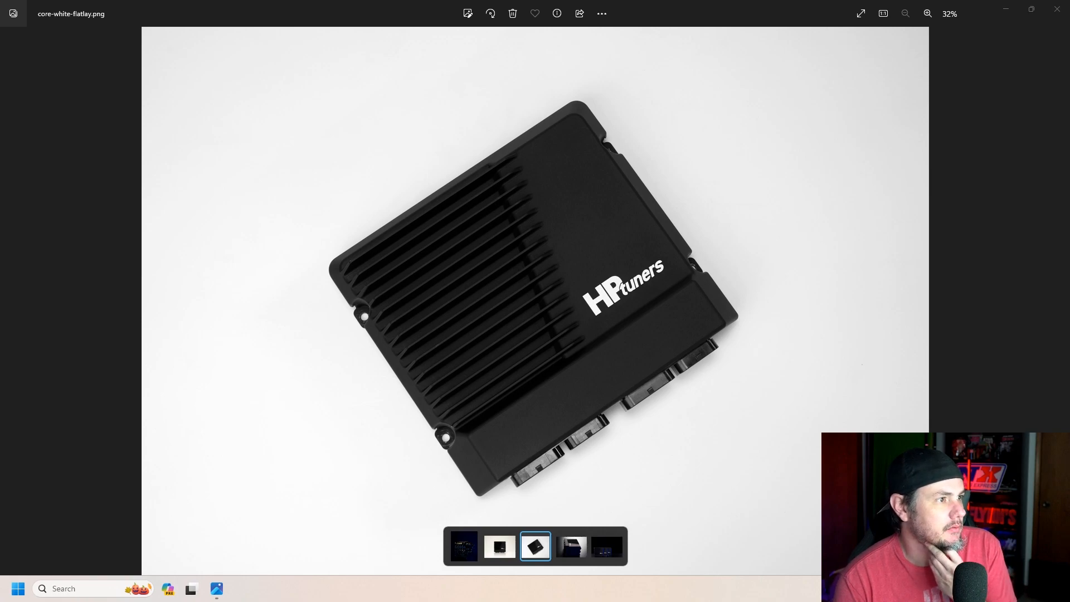
pyautogui.moveTo(54, 320)
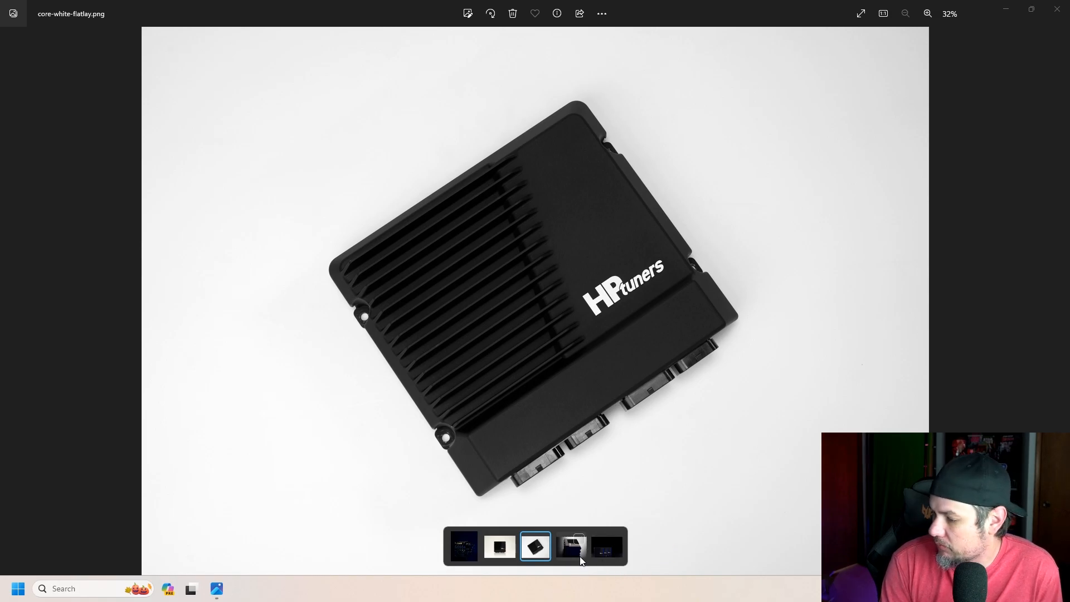
pyautogui.click(572, 546)
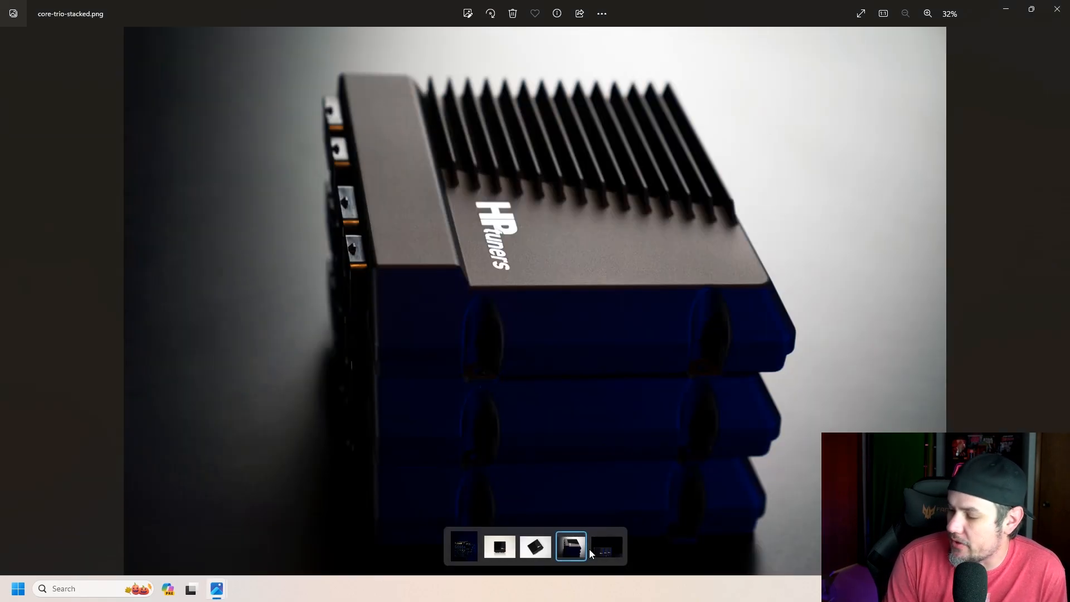
pyautogui.click(606, 546)
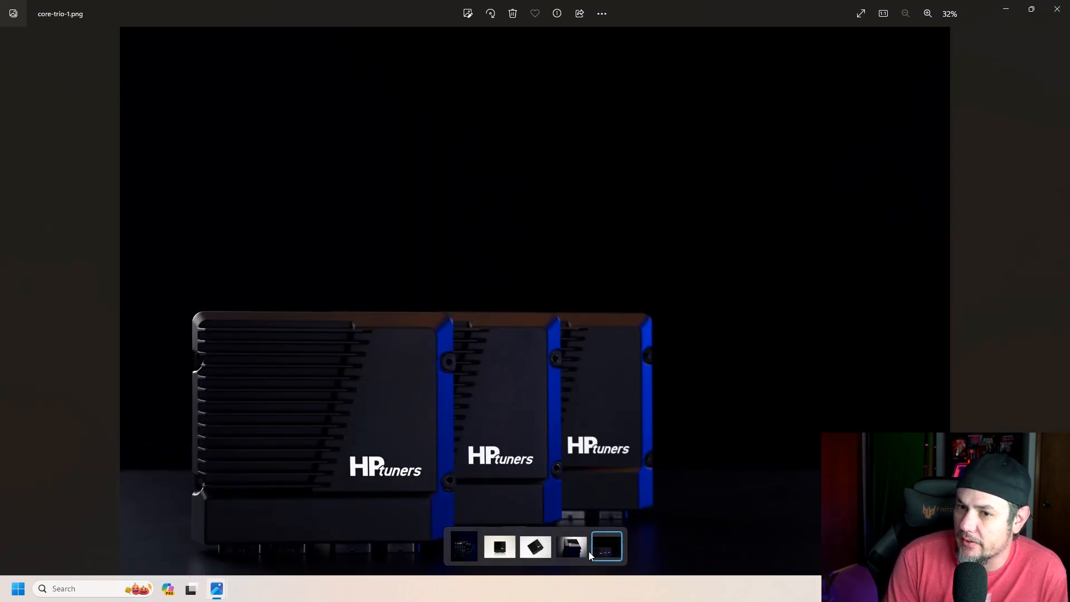
pyautogui.click(571, 546)
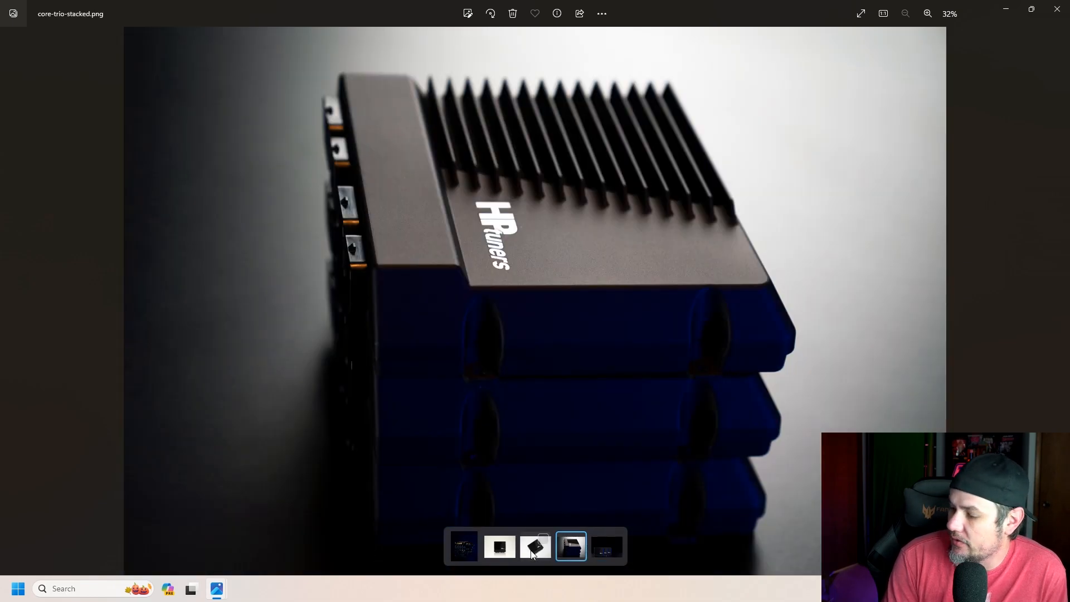
pyautogui.click(536, 546)
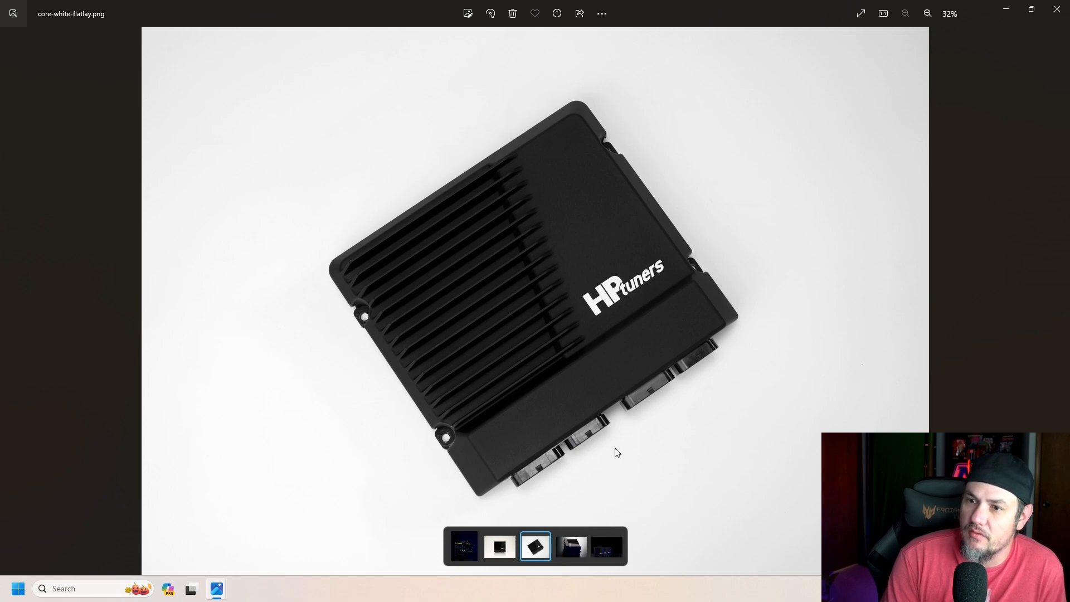
pyautogui.moveTo(611, 450)
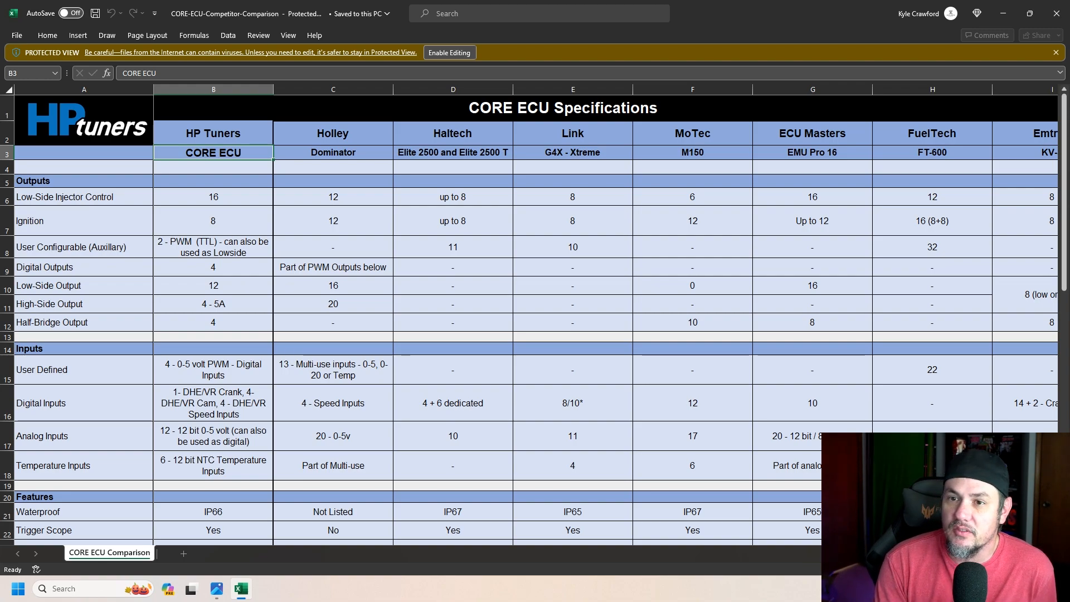
pyautogui.click(448, 53)
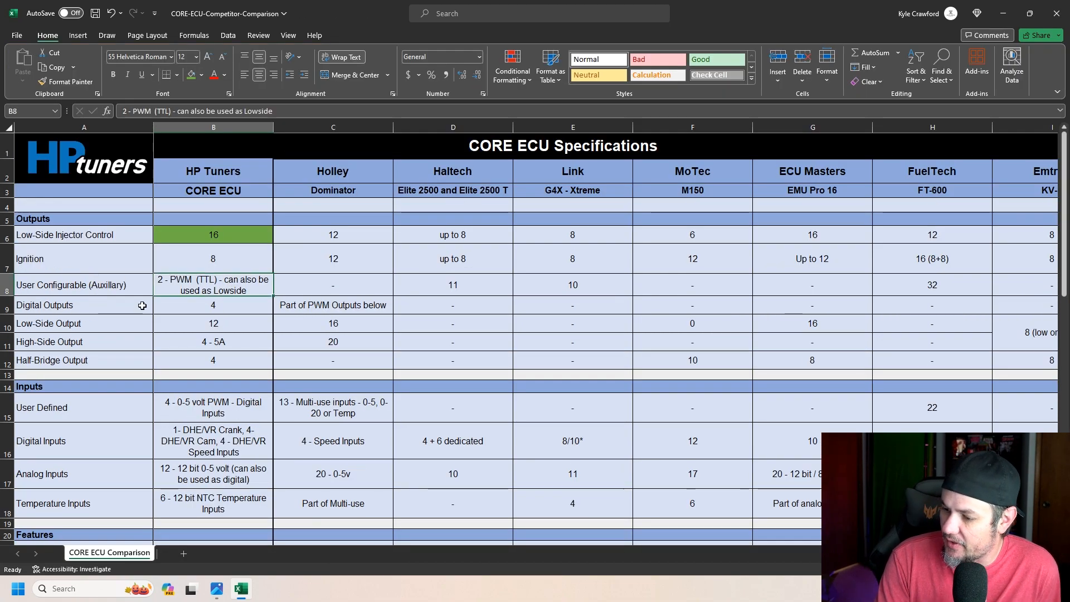
pyautogui.moveTo(215, 290)
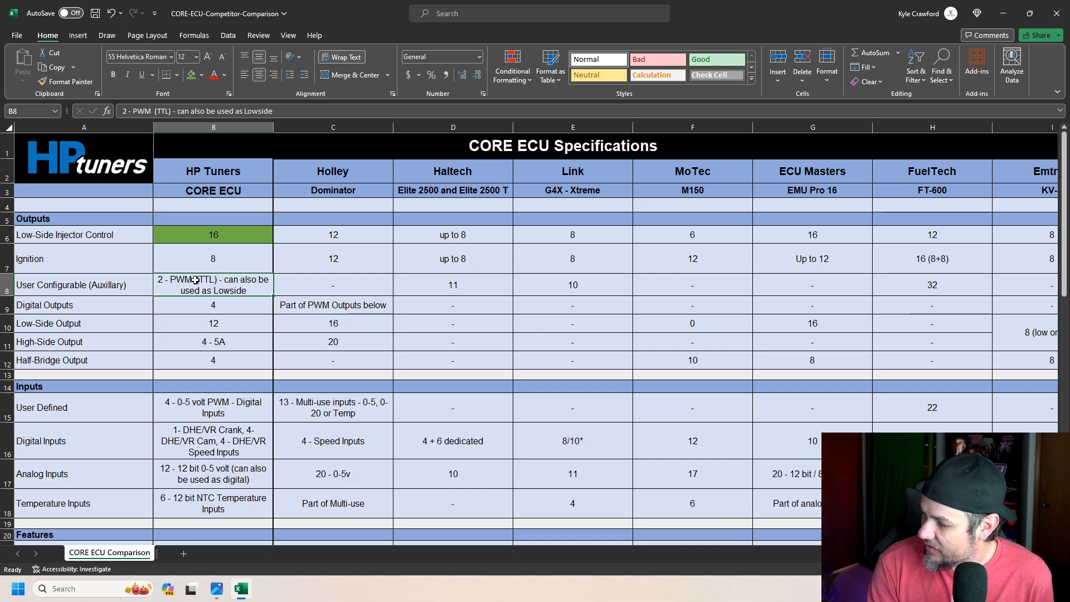
pyautogui.click(213, 305)
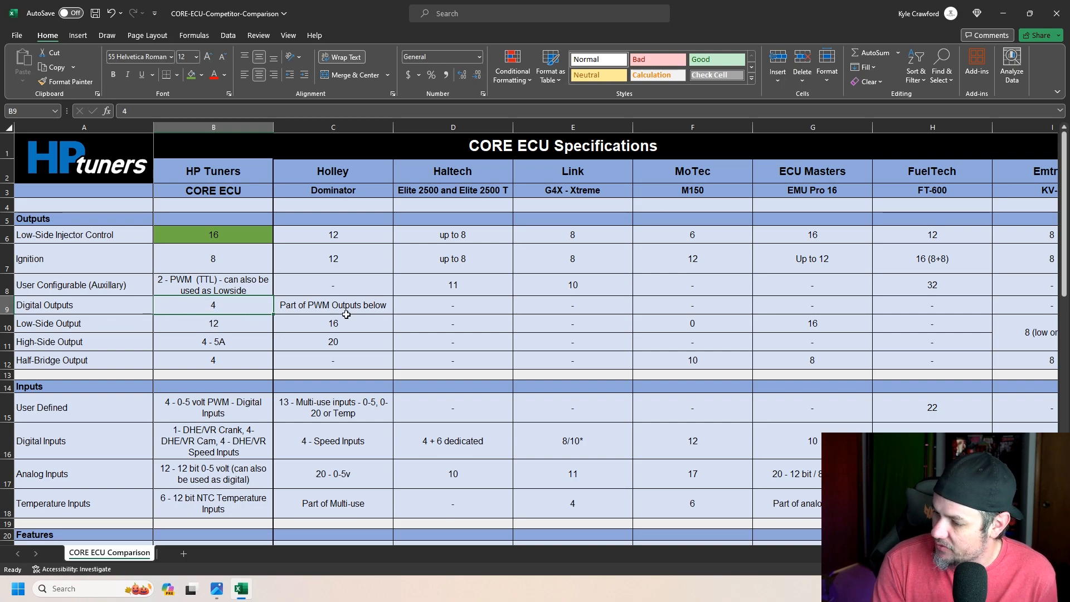
pyautogui.click(212, 323)
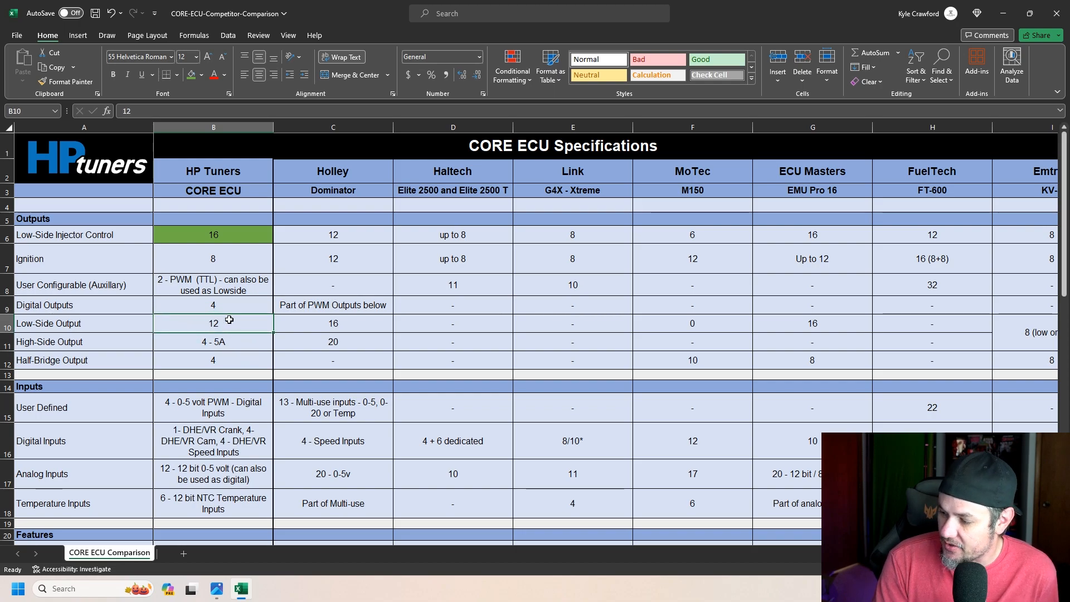
pyautogui.moveTo(236, 350)
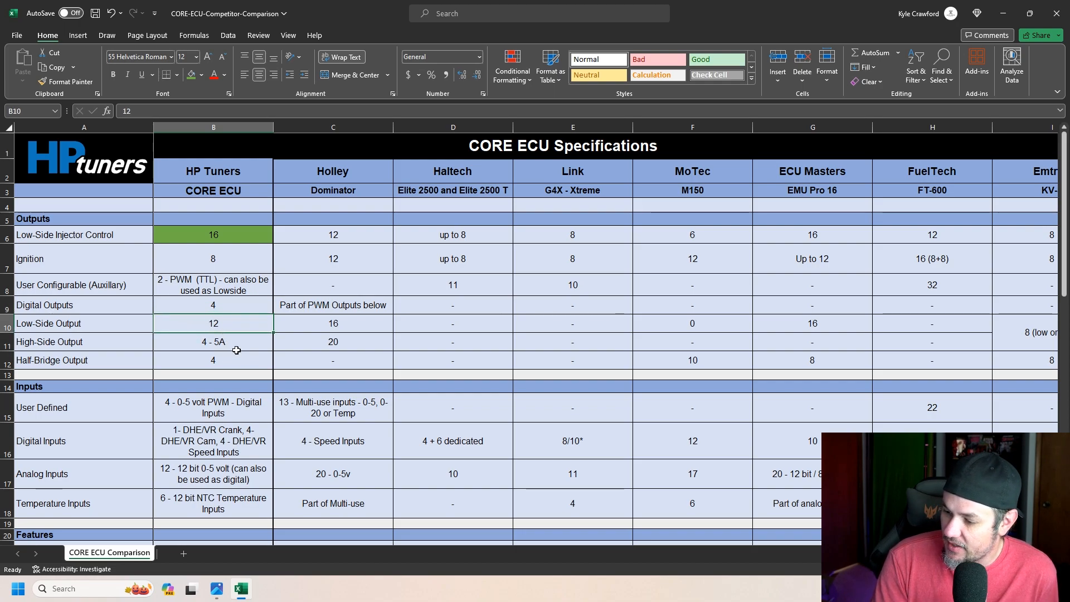
pyautogui.click(213, 341)
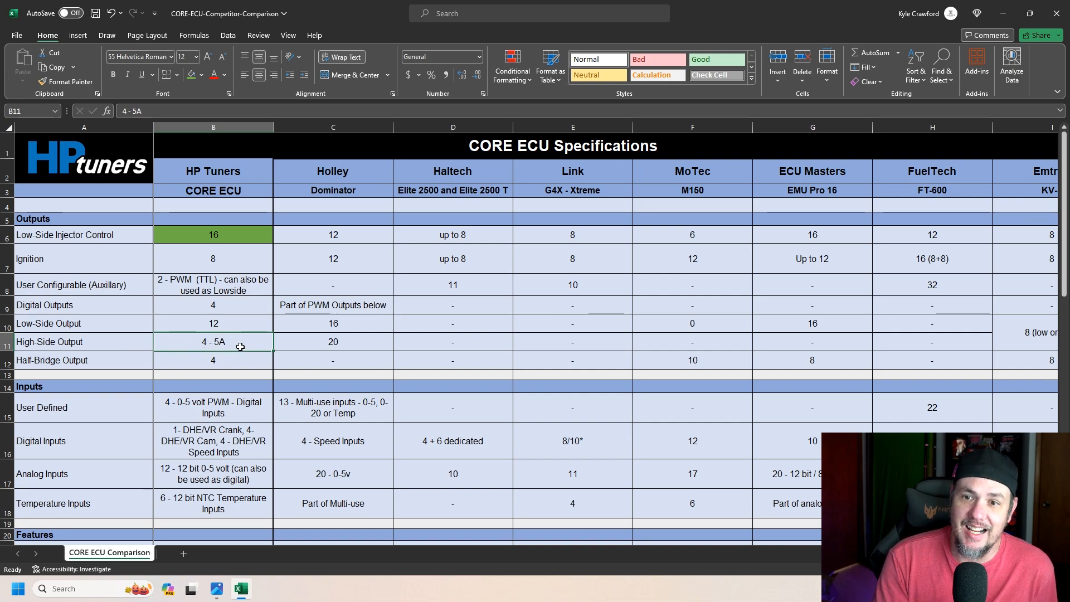
pyautogui.click(213, 359)
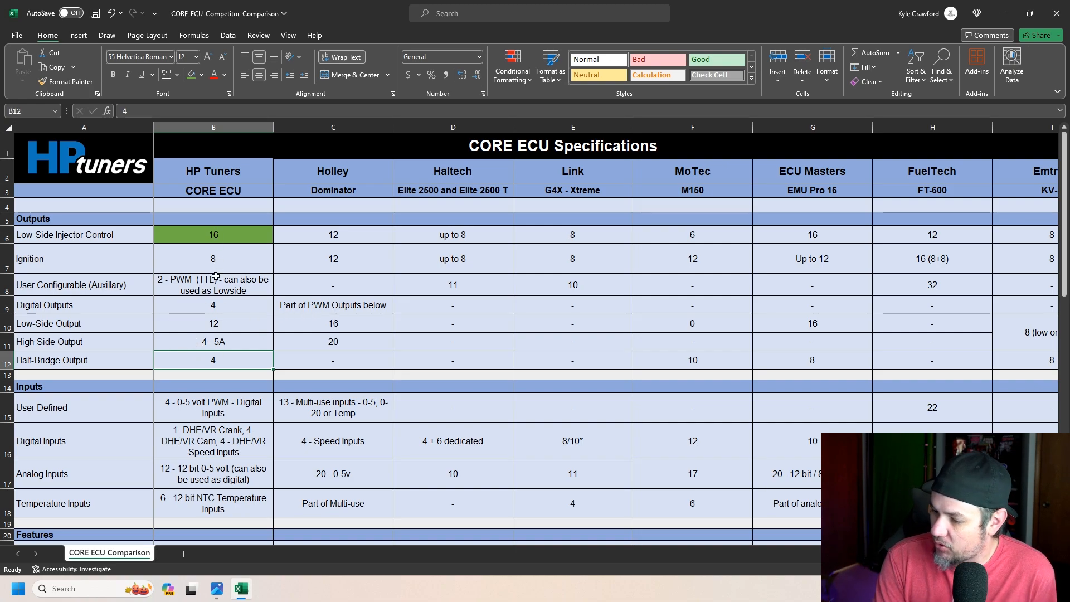
pyautogui.moveTo(219, 353)
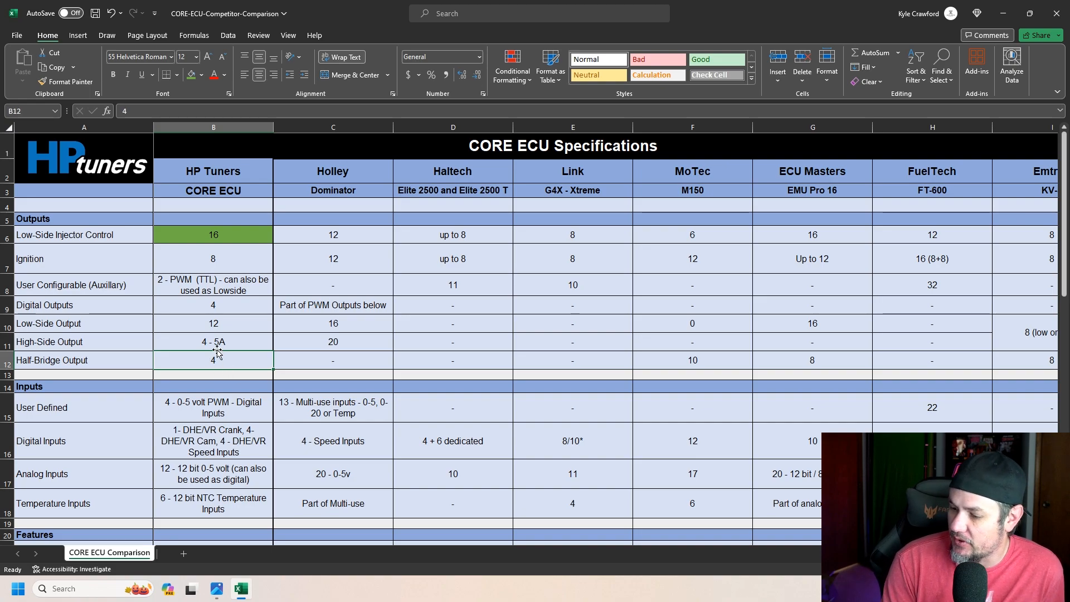
pyautogui.scroll(-3)
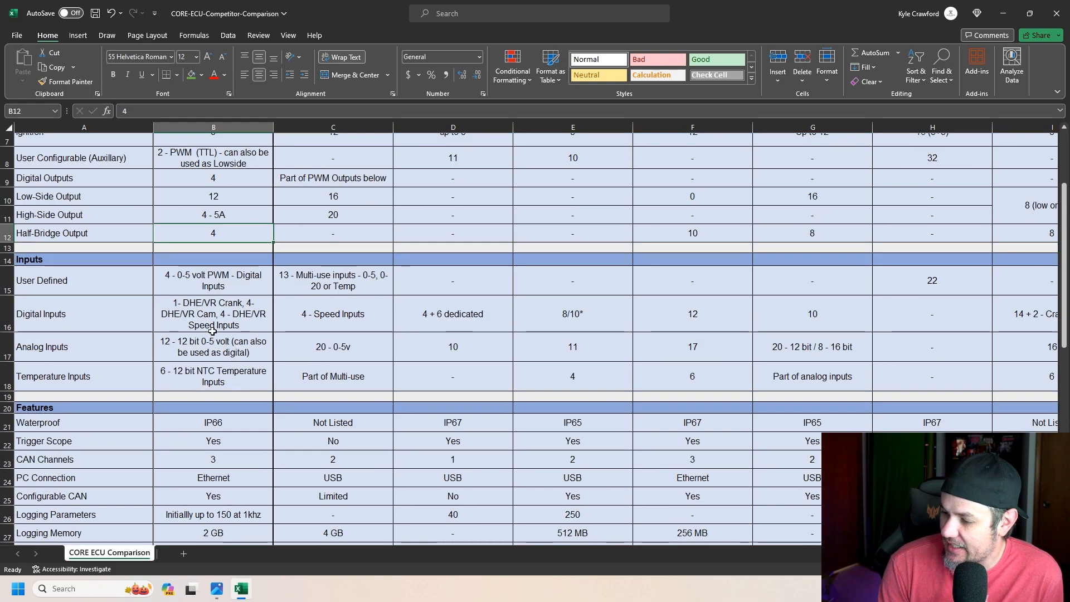
pyautogui.click(213, 279)
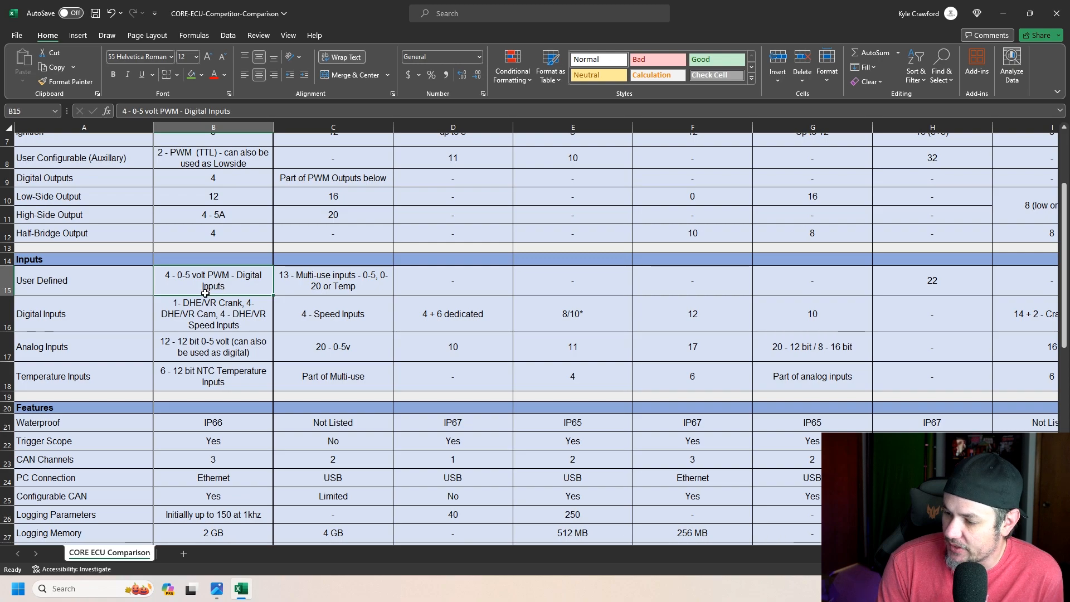
pyautogui.click(213, 313)
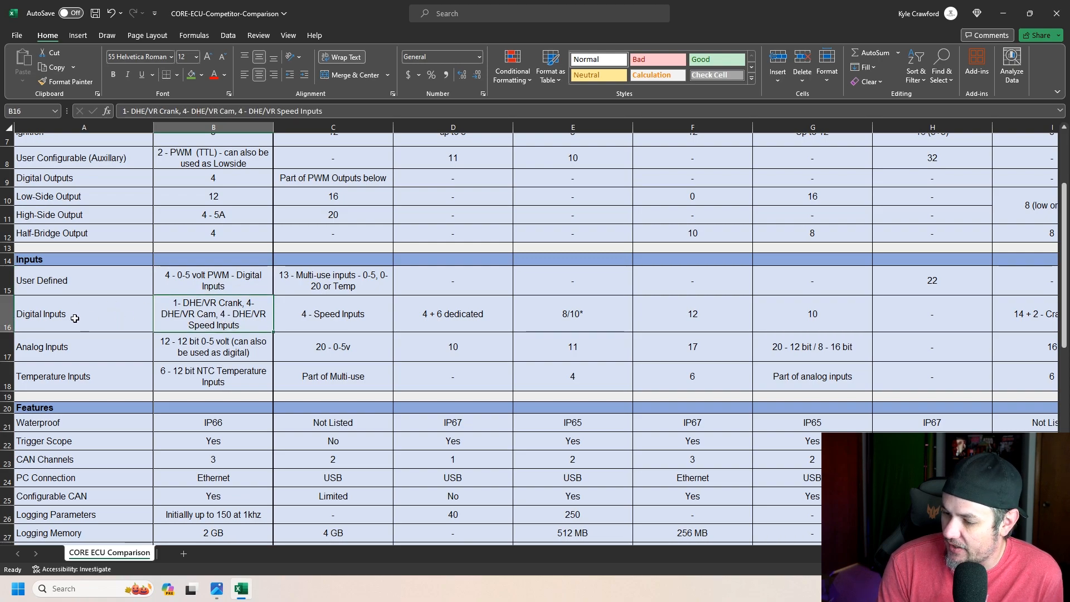
pyautogui.click(83, 280)
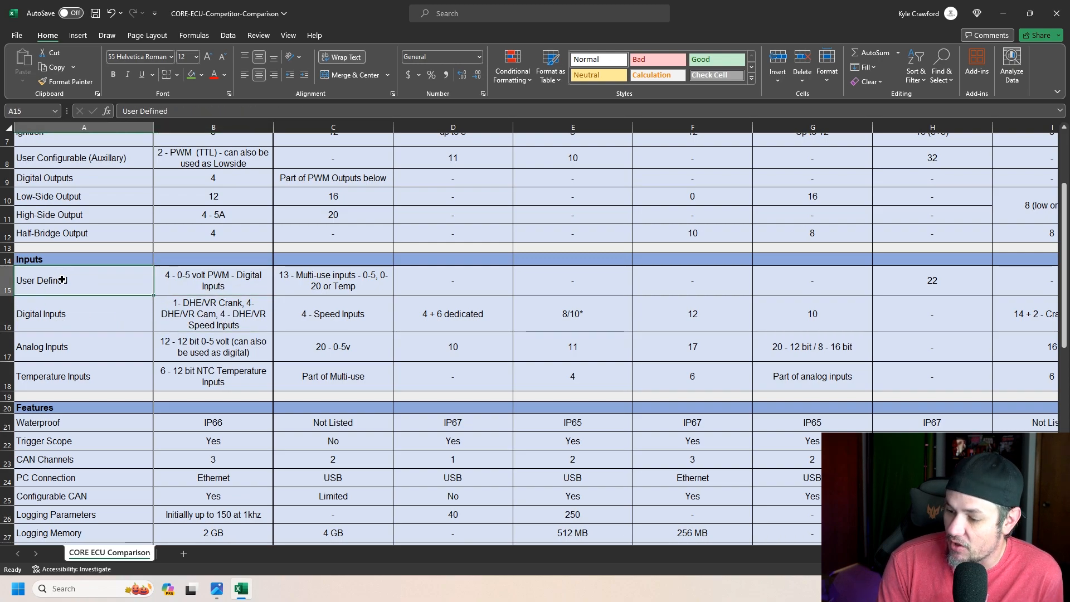
pyautogui.click(213, 313)
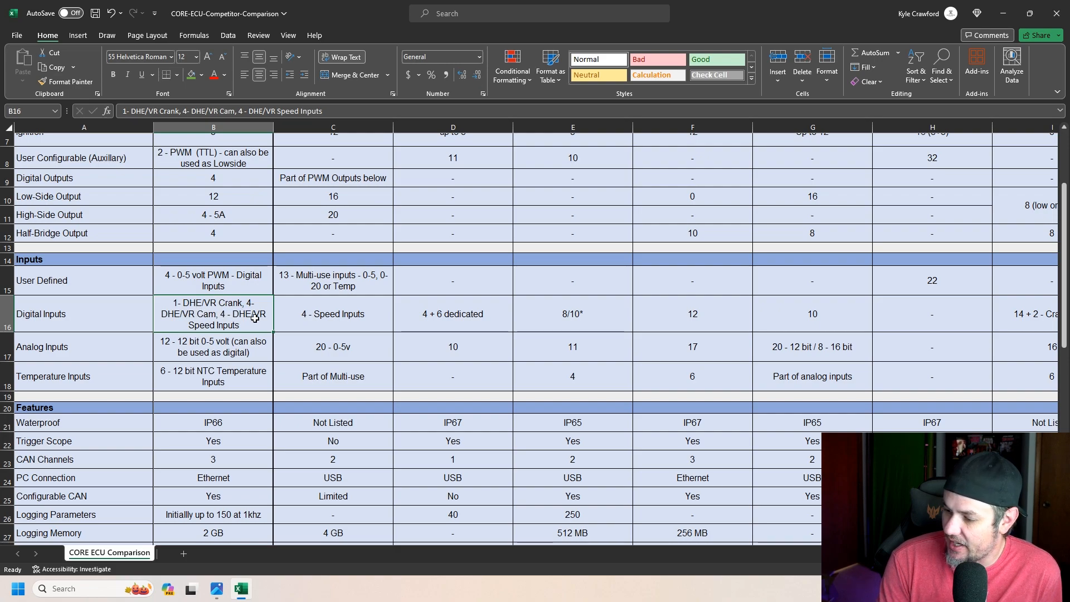
pyautogui.moveTo(193, 326)
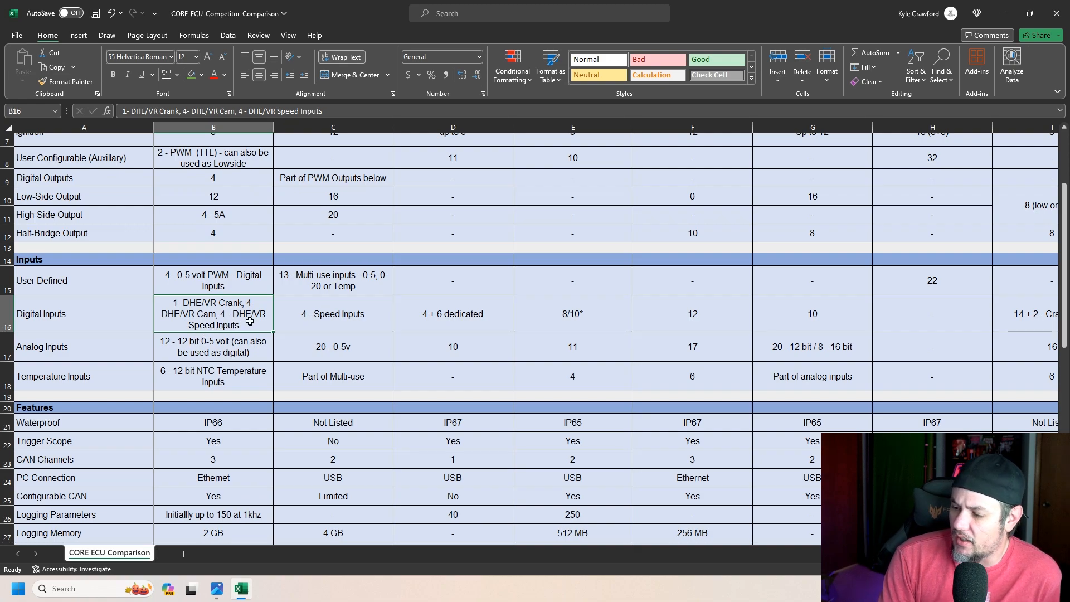
pyautogui.moveTo(244, 319)
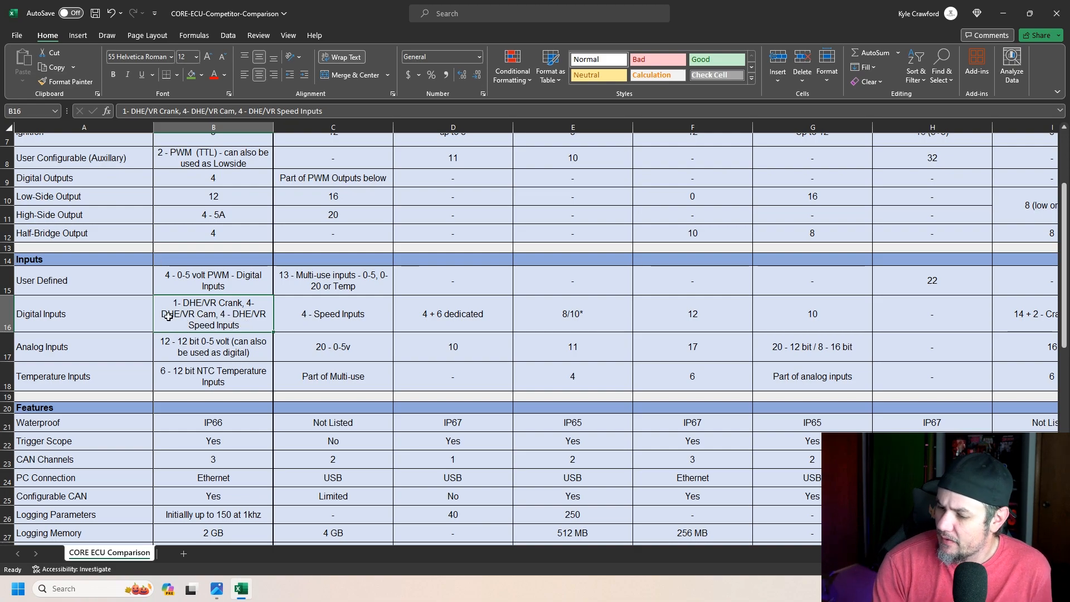
pyautogui.click(212, 346)
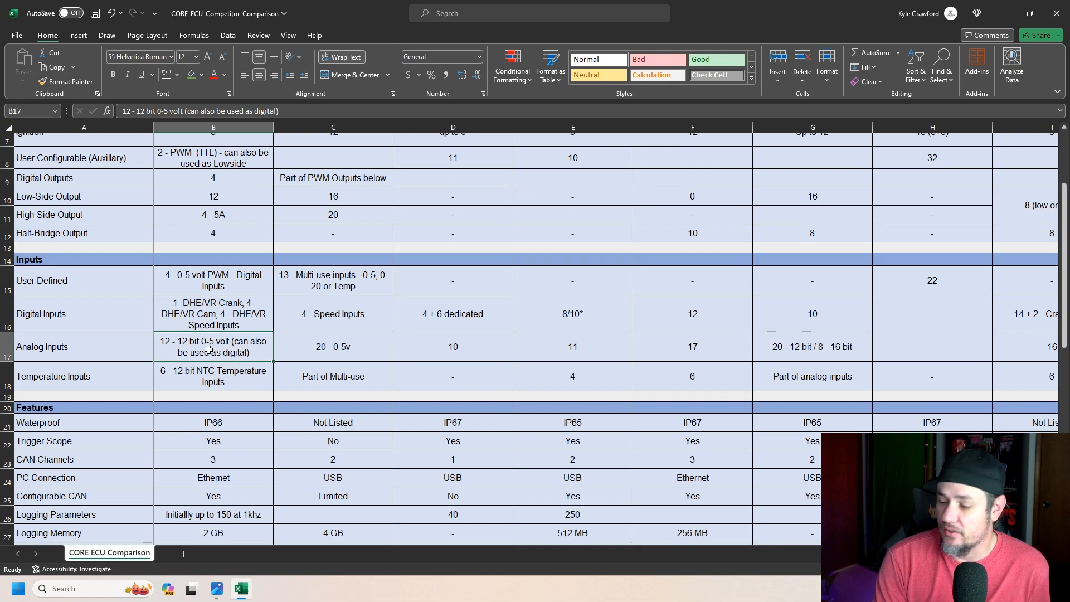
pyautogui.click(213, 377)
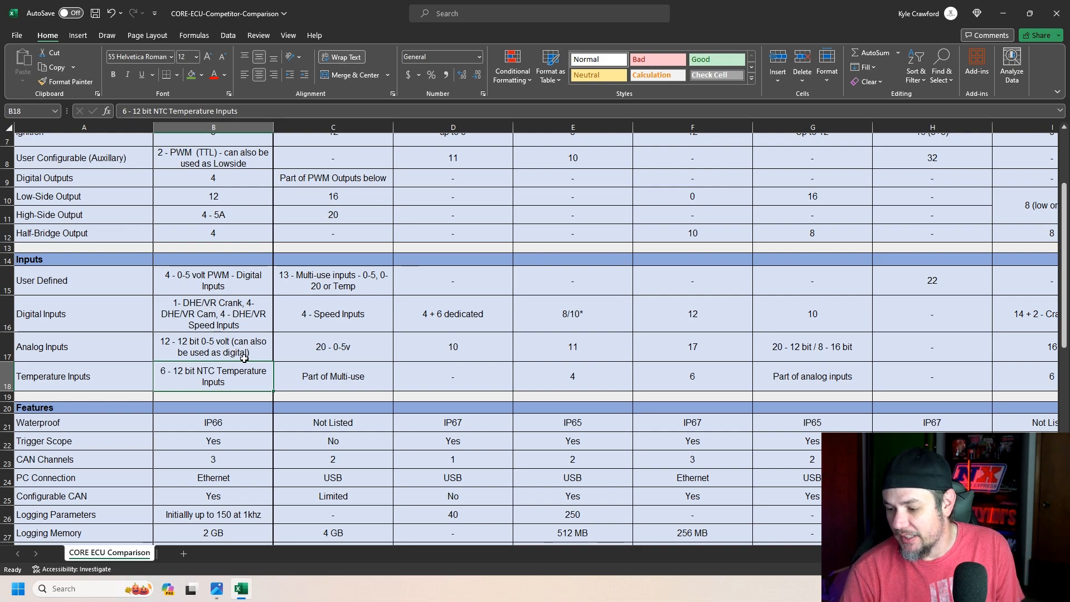
pyautogui.moveTo(208, 313)
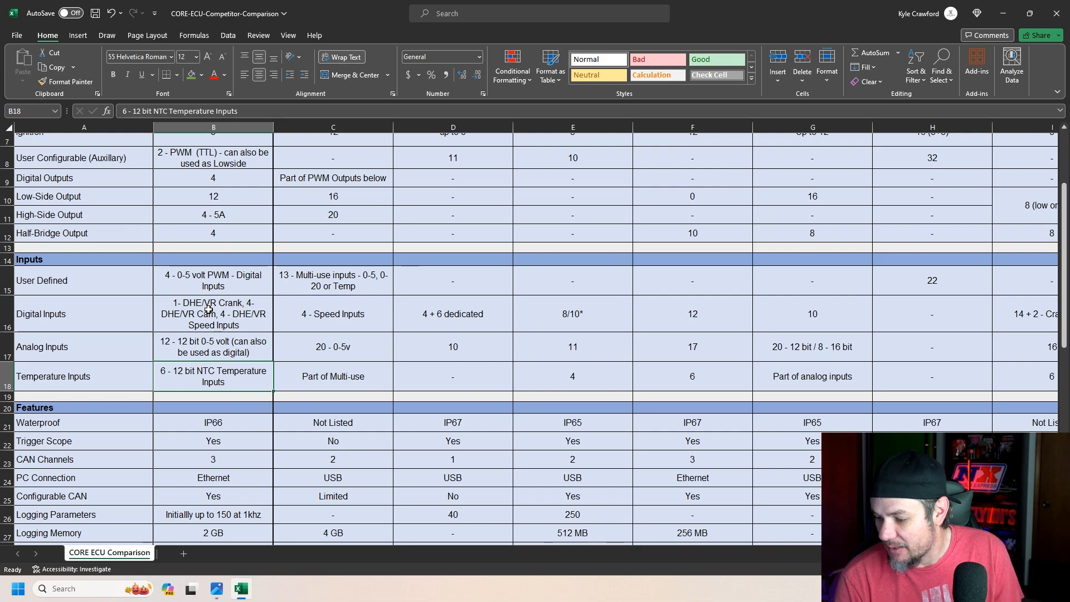
# - Scroll down and check the Trigger Scope, PC Connection and Configurable CAN values in B22, B24 and B25
pyautogui.scroll(-3)
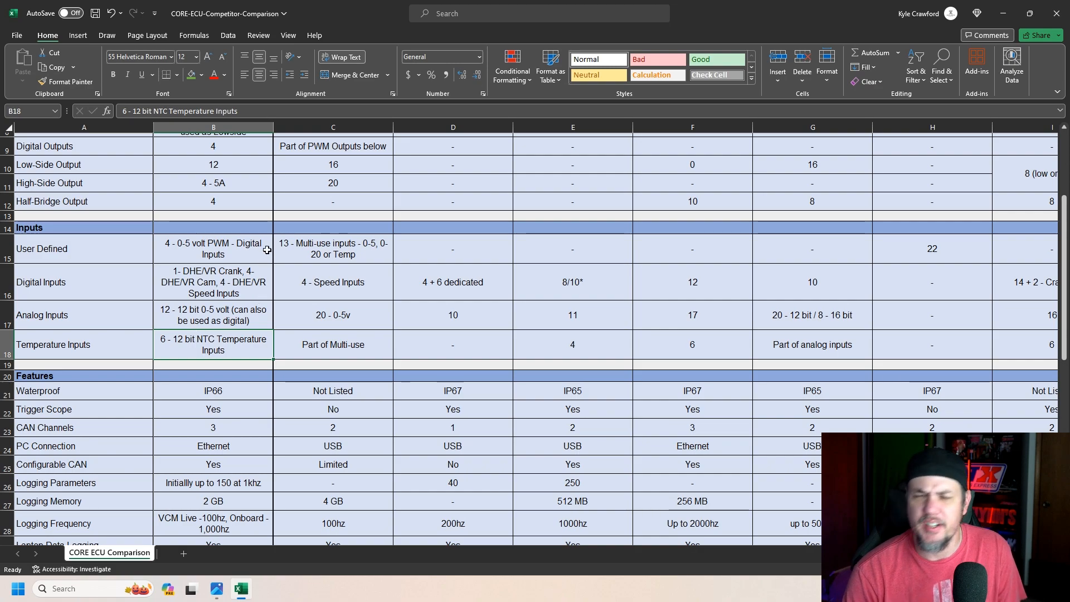
pyautogui.scroll(-3)
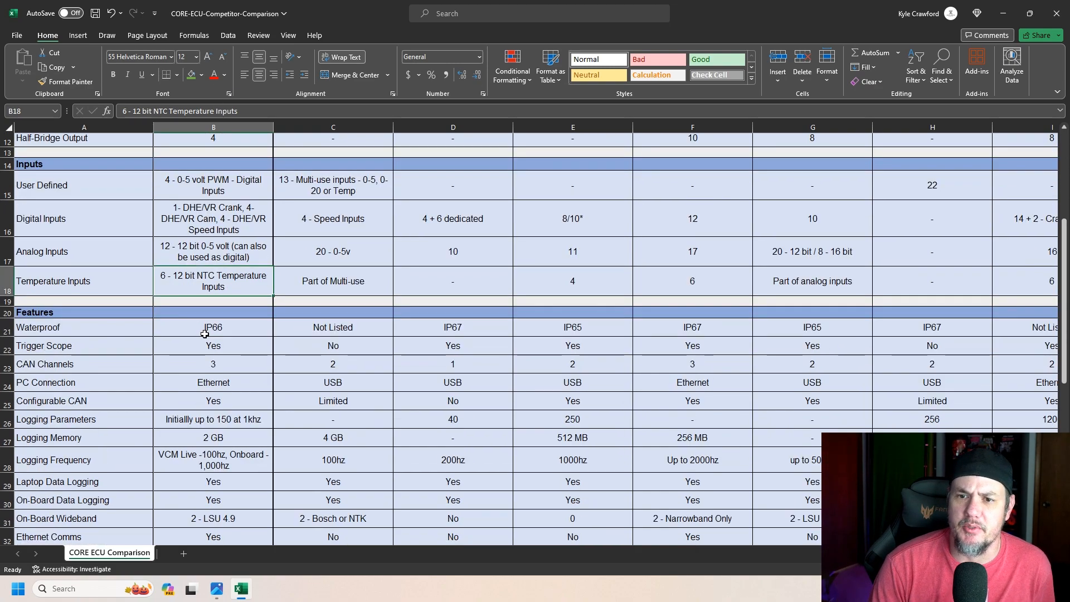
pyautogui.scroll(-3)
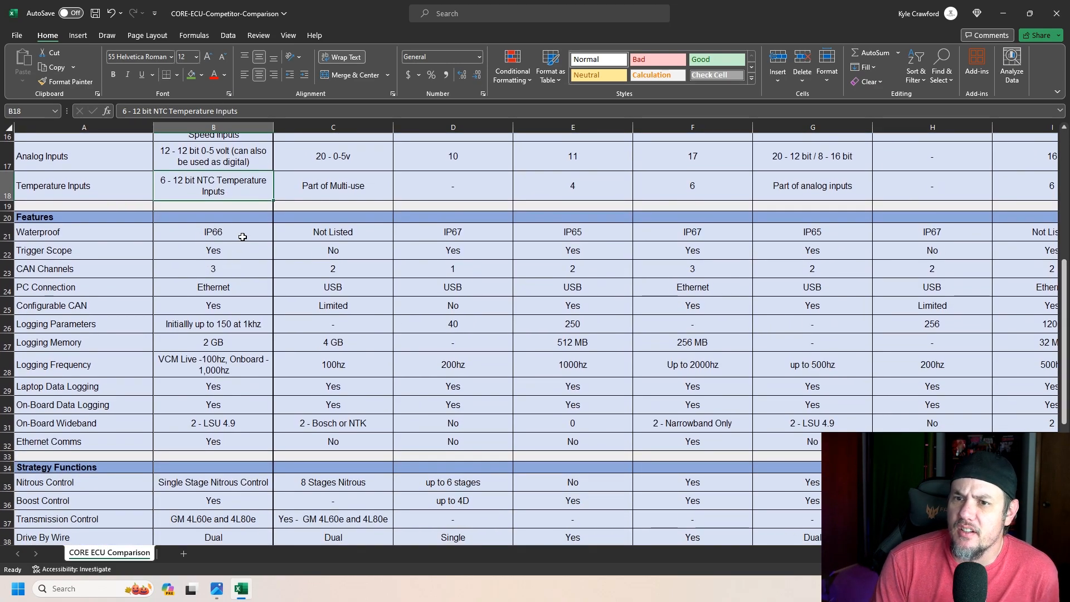
pyautogui.moveTo(130, 229)
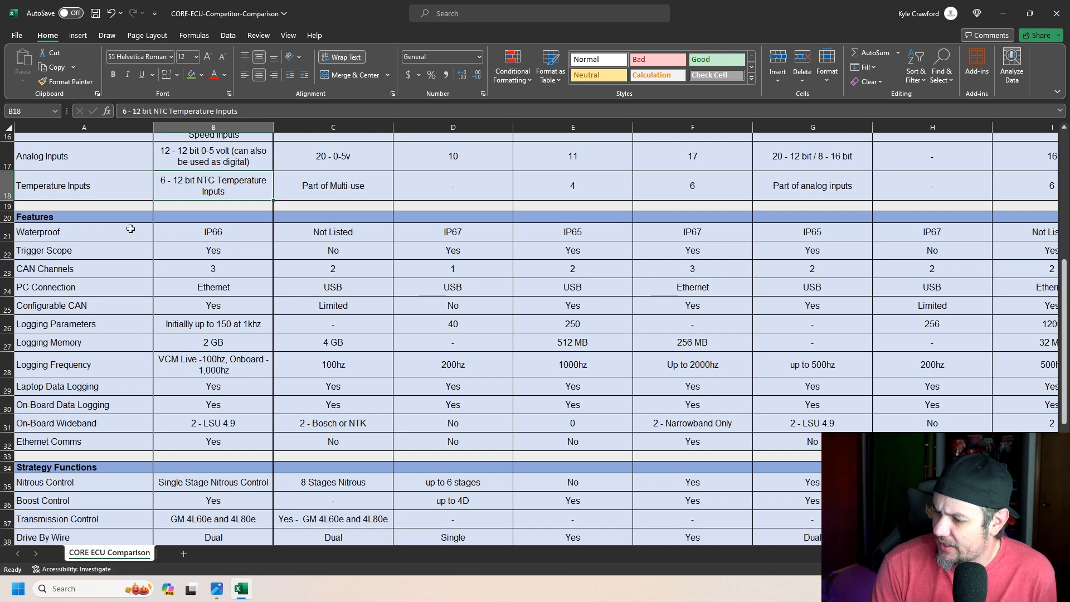
pyautogui.click(213, 251)
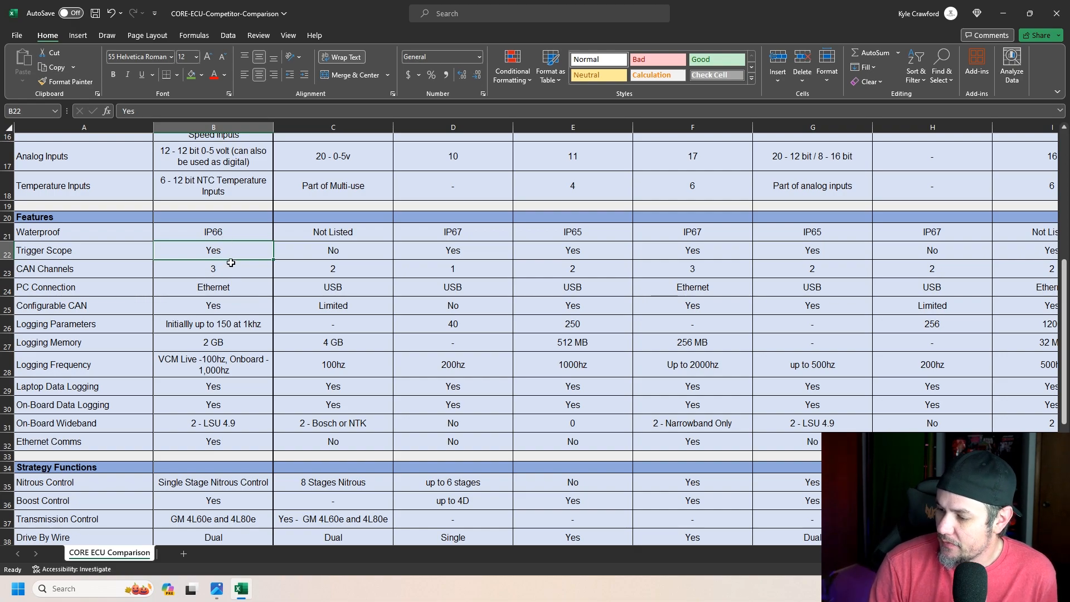
pyautogui.click(213, 286)
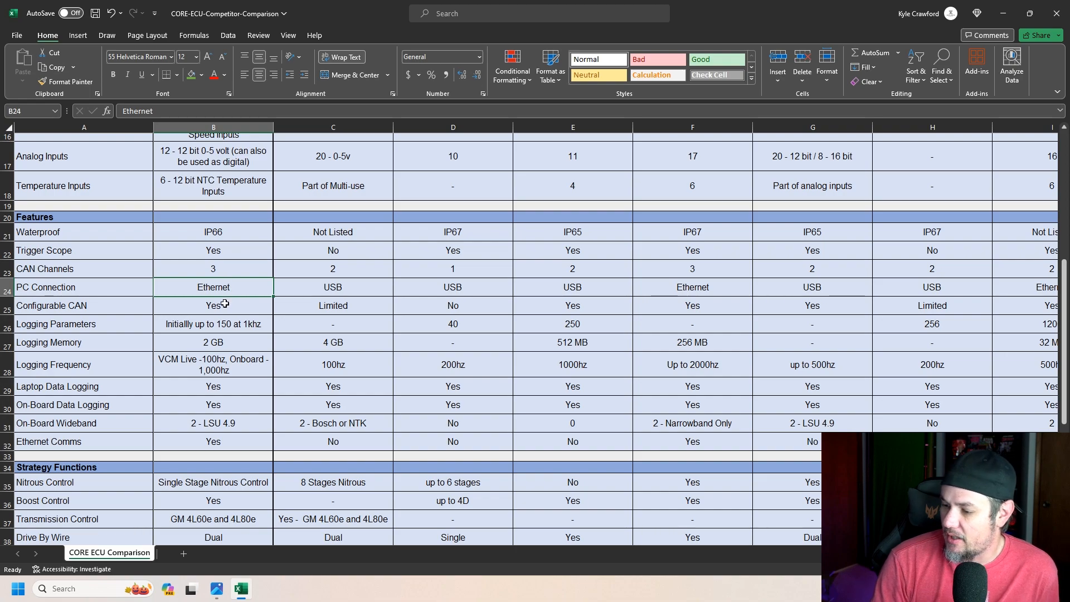
pyautogui.moveTo(228, 306)
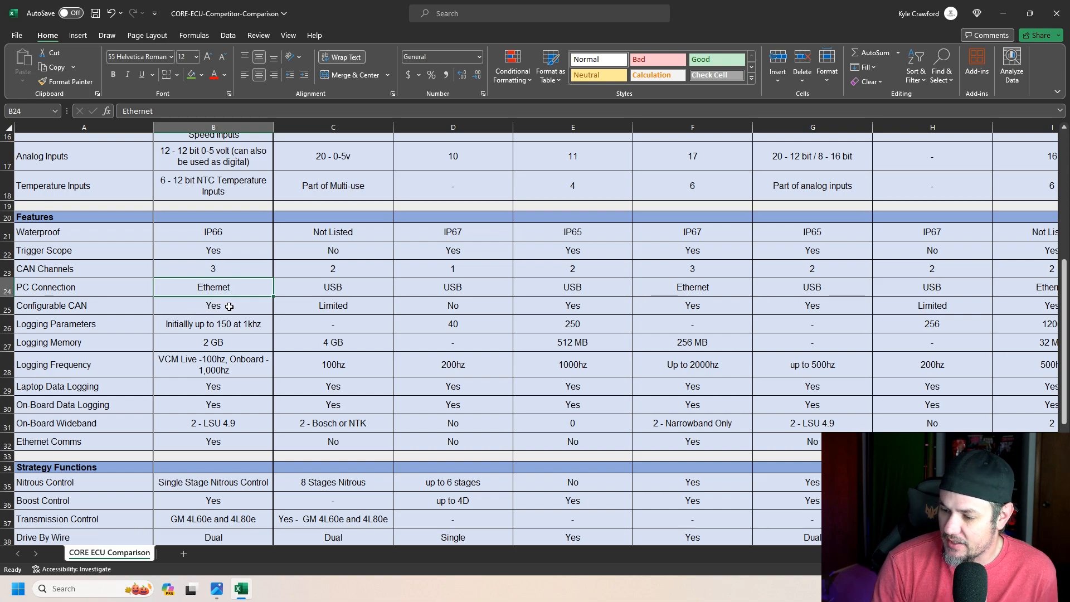
pyautogui.click(213, 305)
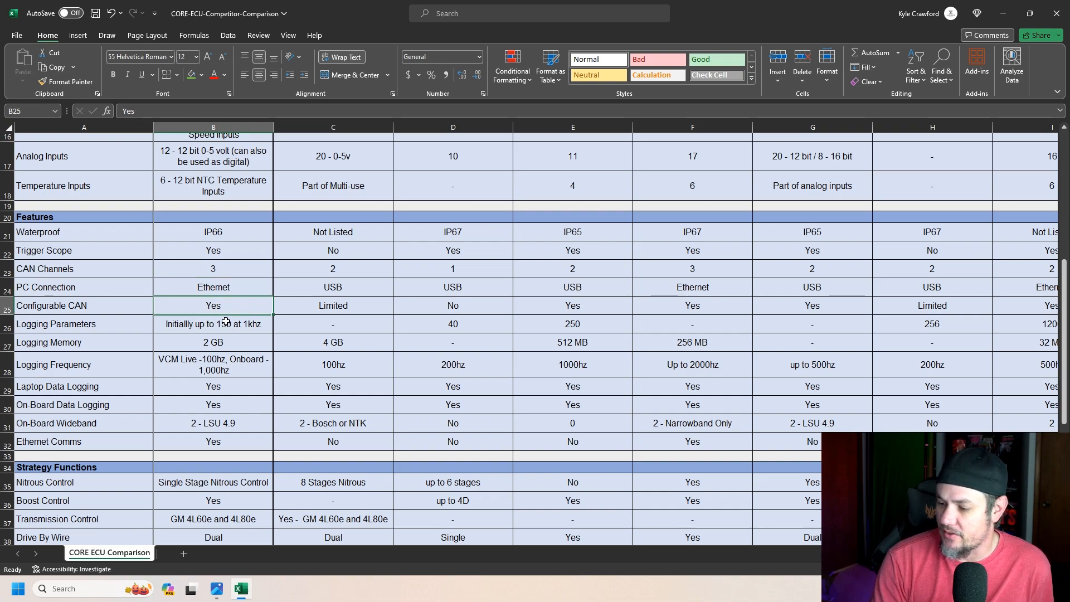
# - Read the Logging Parameters, Configurable CAN, Logging Frequency, Laptop Data Logging and Ethernet Comms entries
pyautogui.click(213, 323)
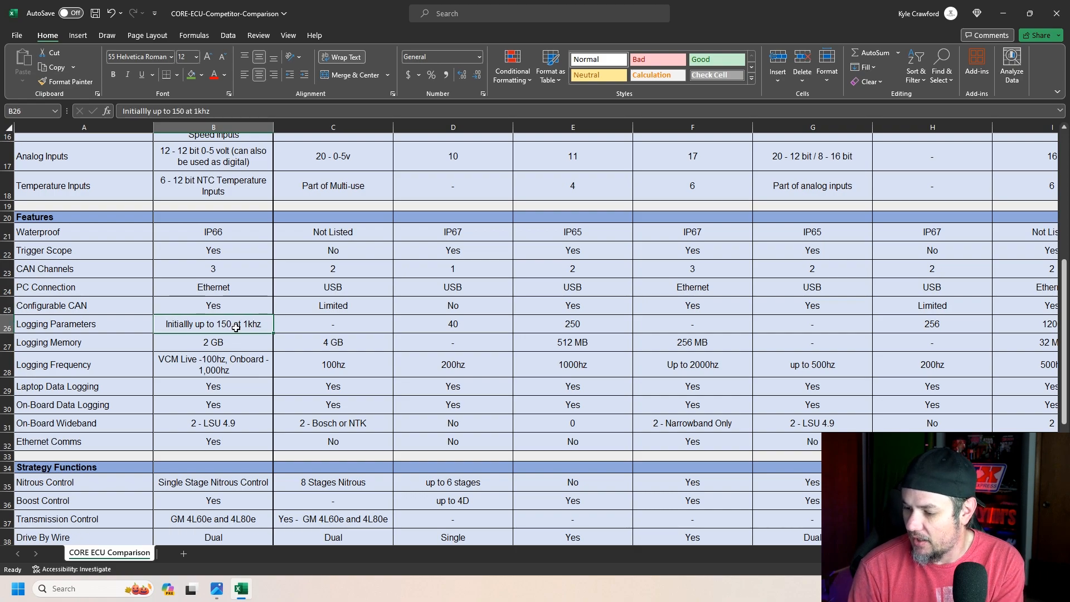
pyautogui.click(213, 305)
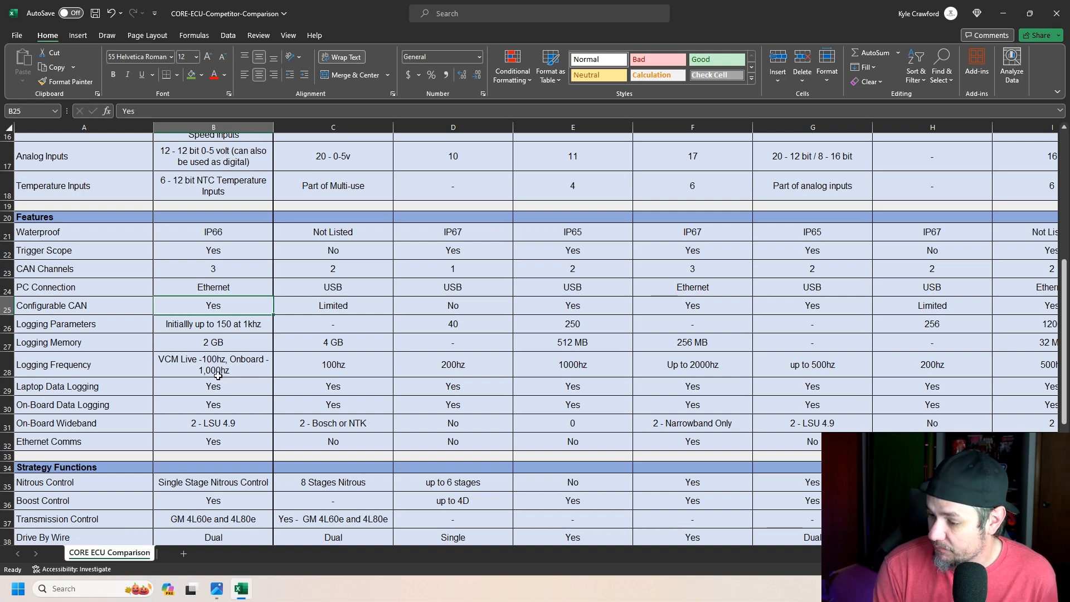
pyautogui.click(213, 365)
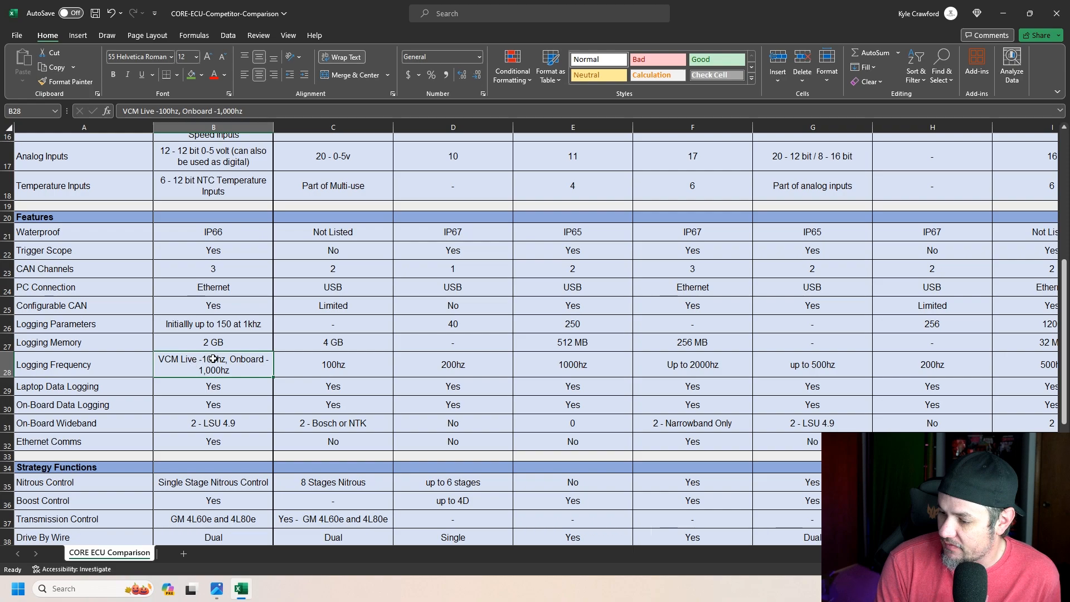
pyautogui.moveTo(240, 379)
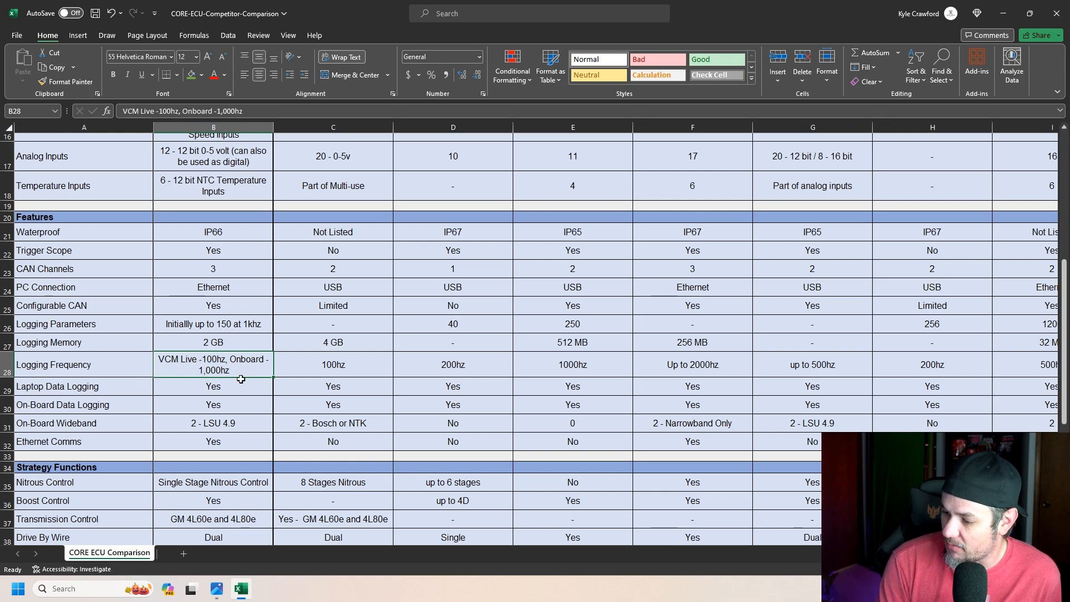
pyautogui.click(213, 385)
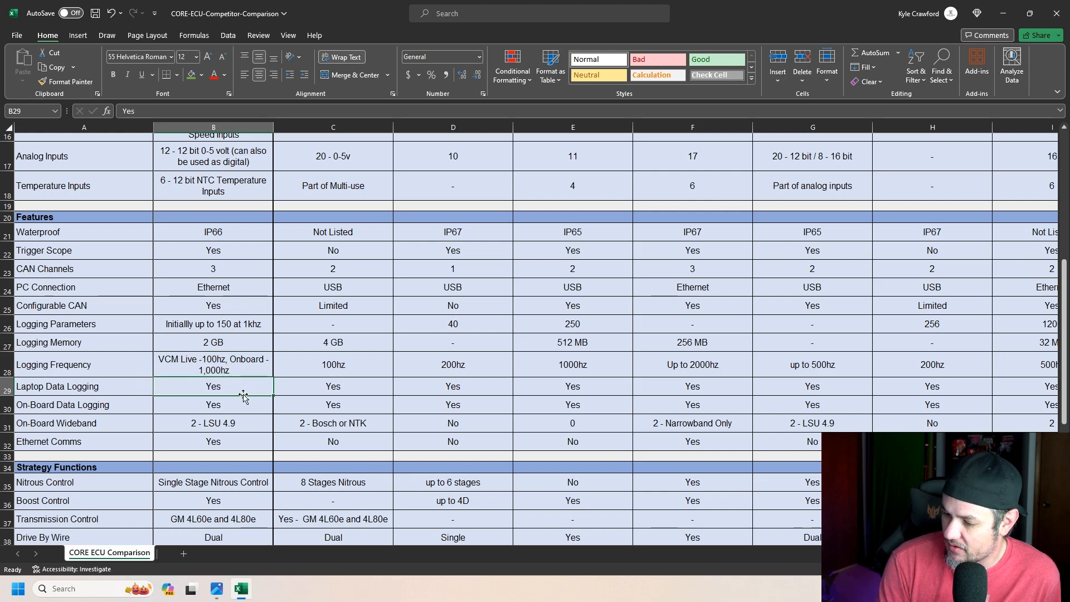
pyautogui.click(213, 423)
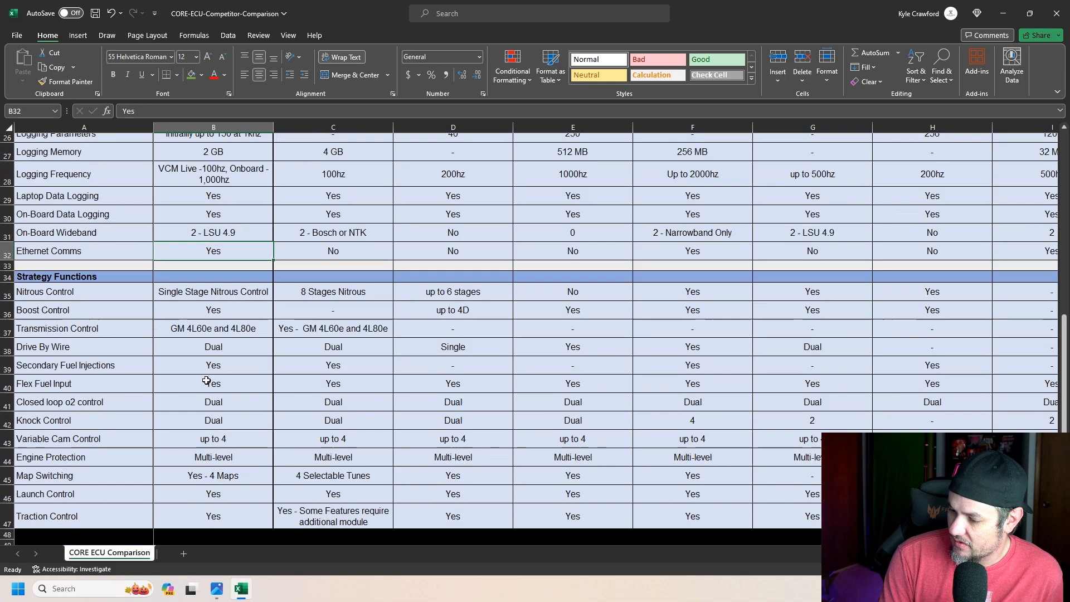
pyautogui.click(212, 292)
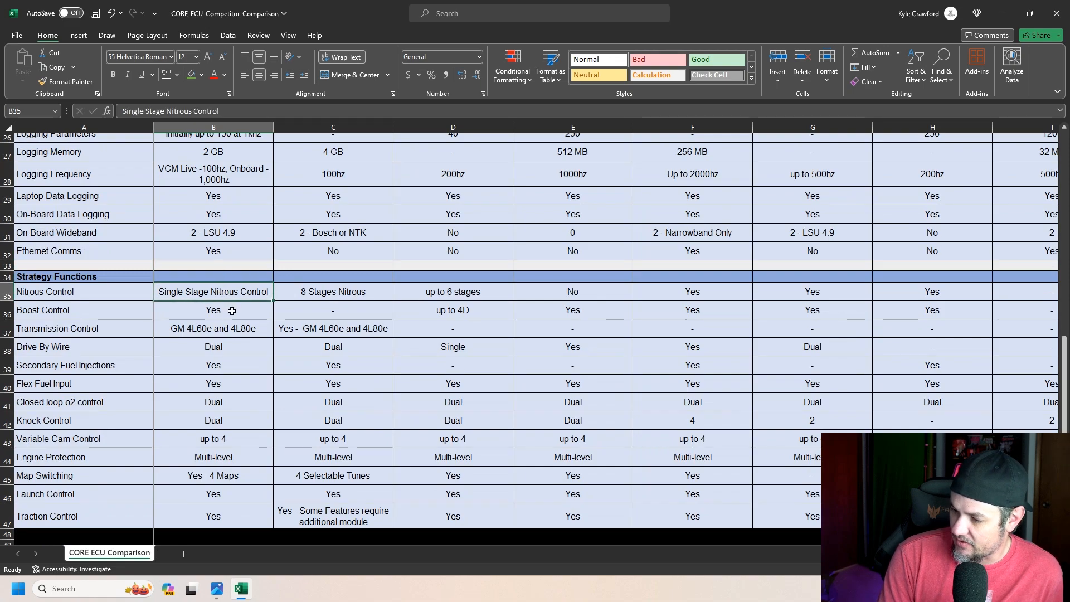
pyautogui.click(213, 328)
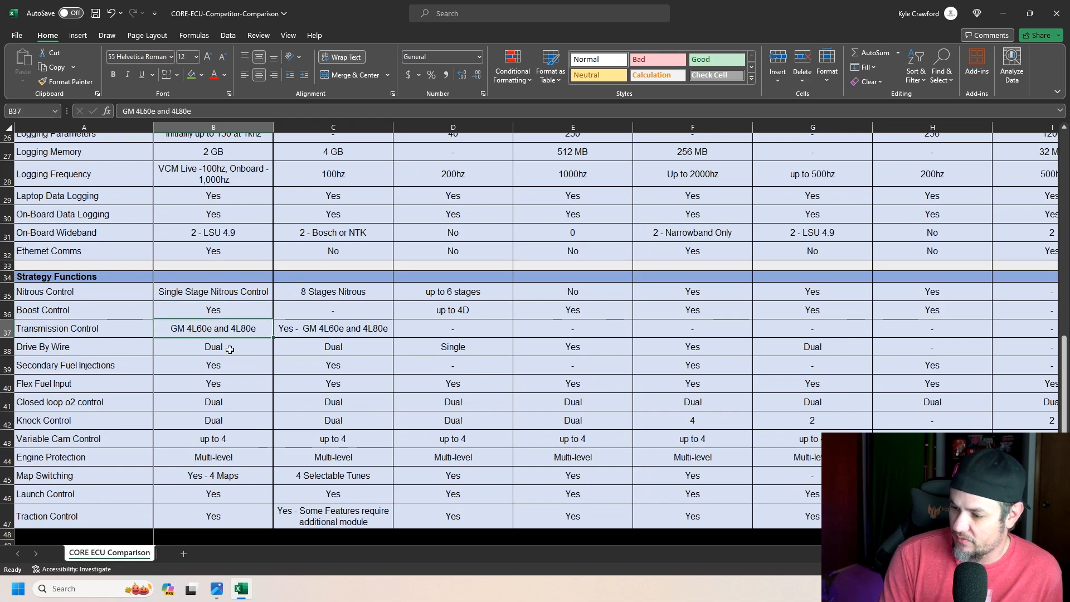
pyautogui.moveTo(181, 372)
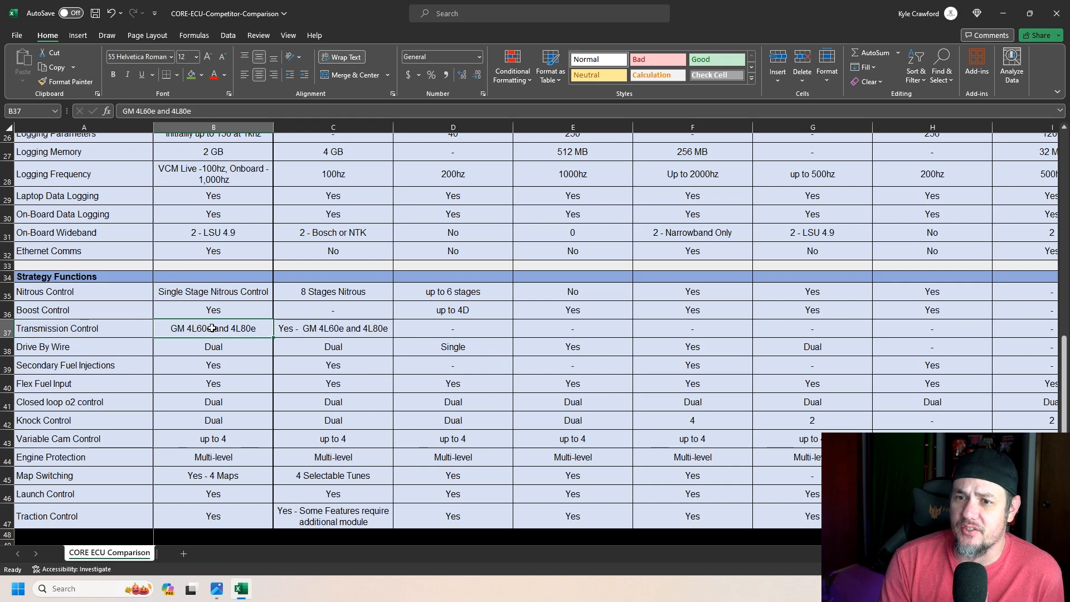
pyautogui.moveTo(207, 322)
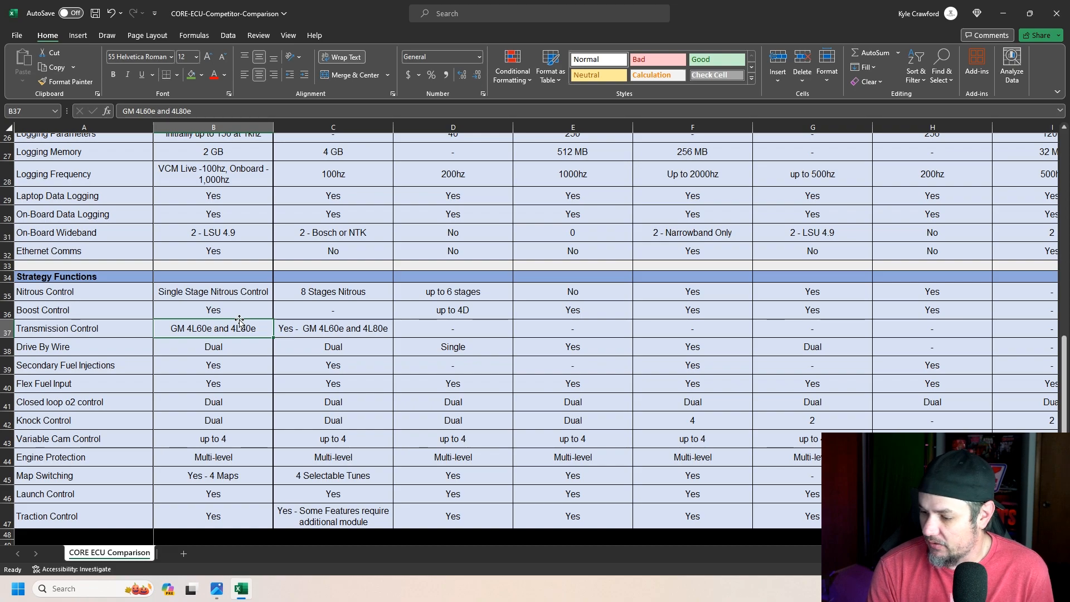
pyautogui.moveTo(239, 344)
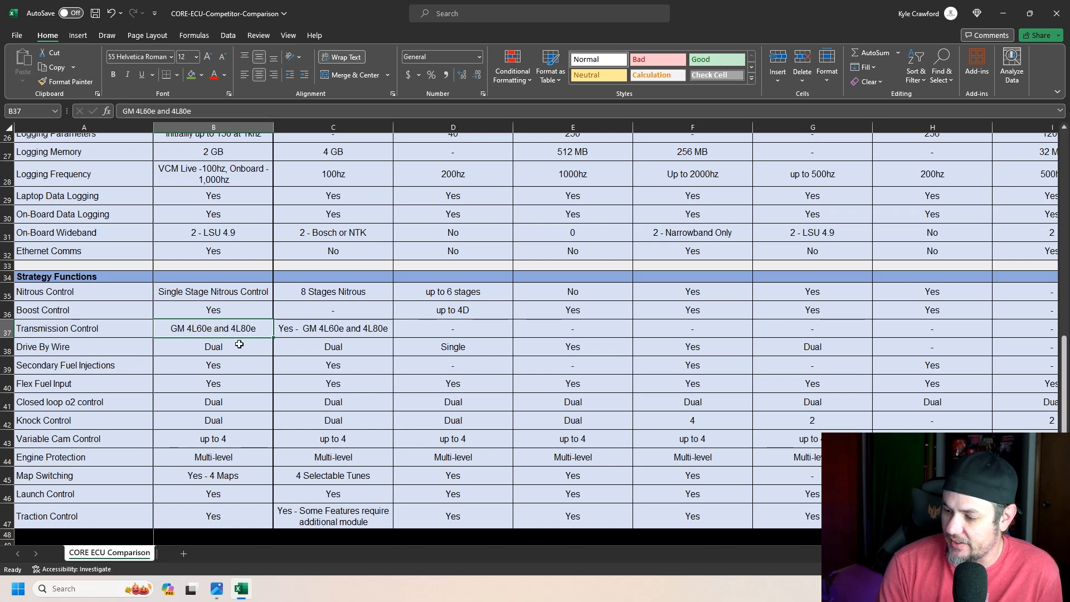
# - Check the Drive By Wire, Closed loop o2 control and Knock Control entries in column B
pyautogui.click(213, 347)
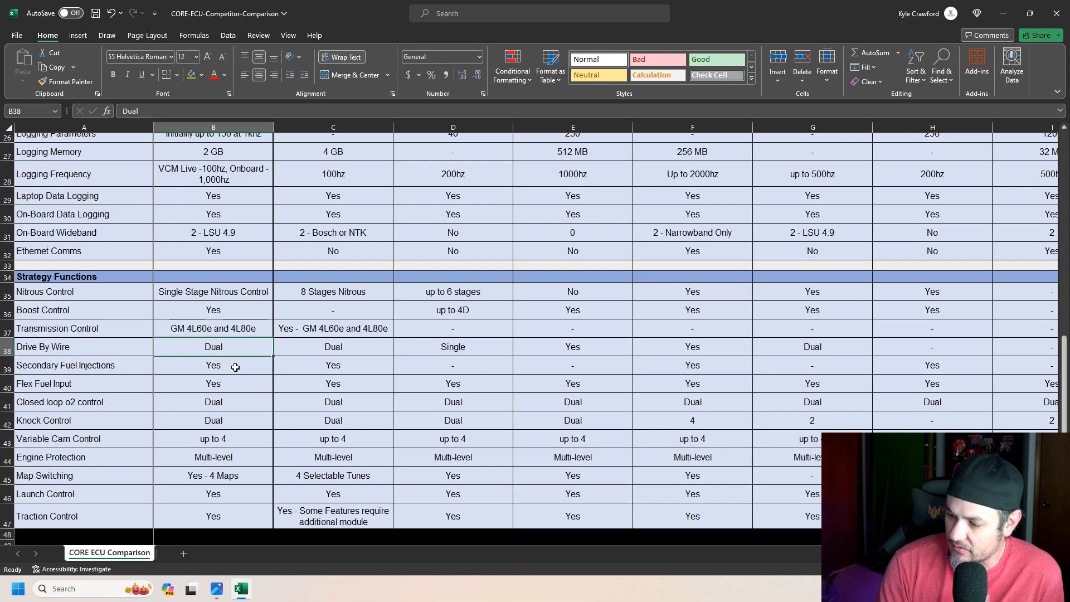
pyautogui.click(213, 401)
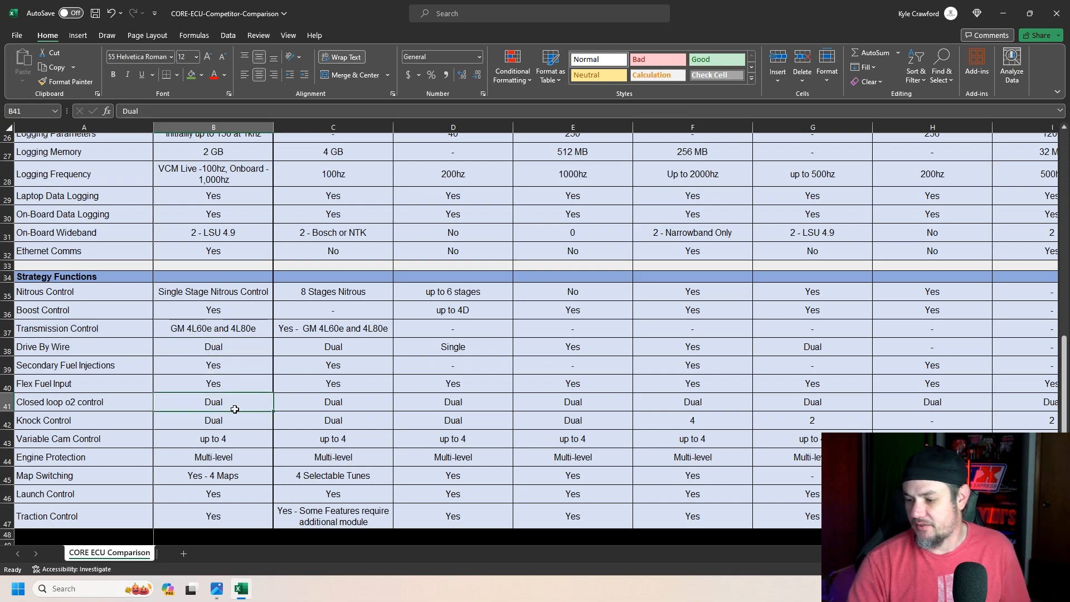
pyautogui.click(213, 420)
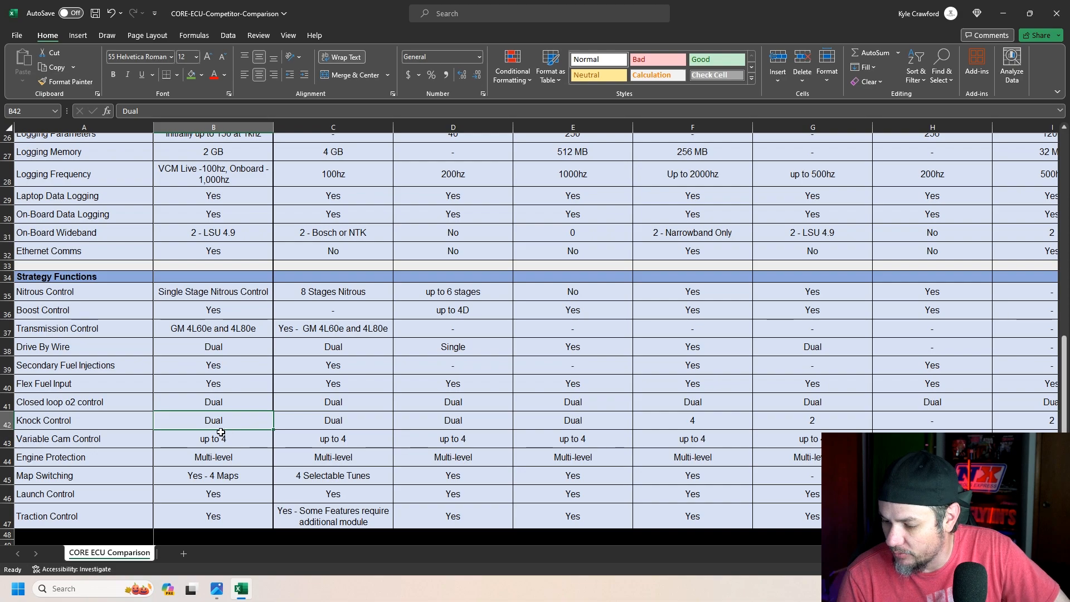
# - Check Variable Cam Control, Engine Protection and Map Switching, scrolling to the Traction Control row
pyautogui.scroll(-3)
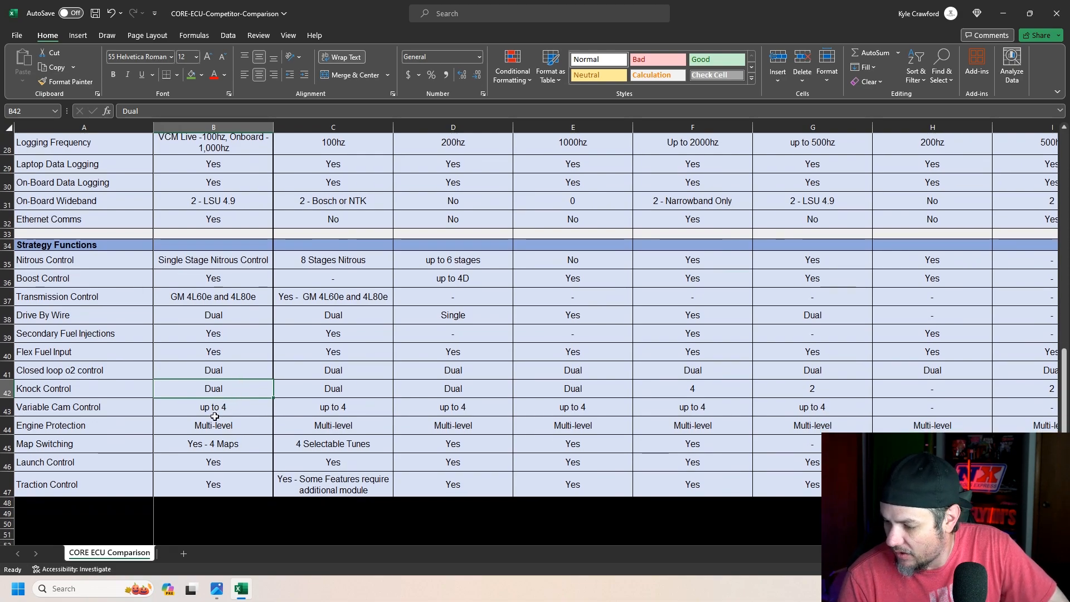
pyautogui.click(213, 407)
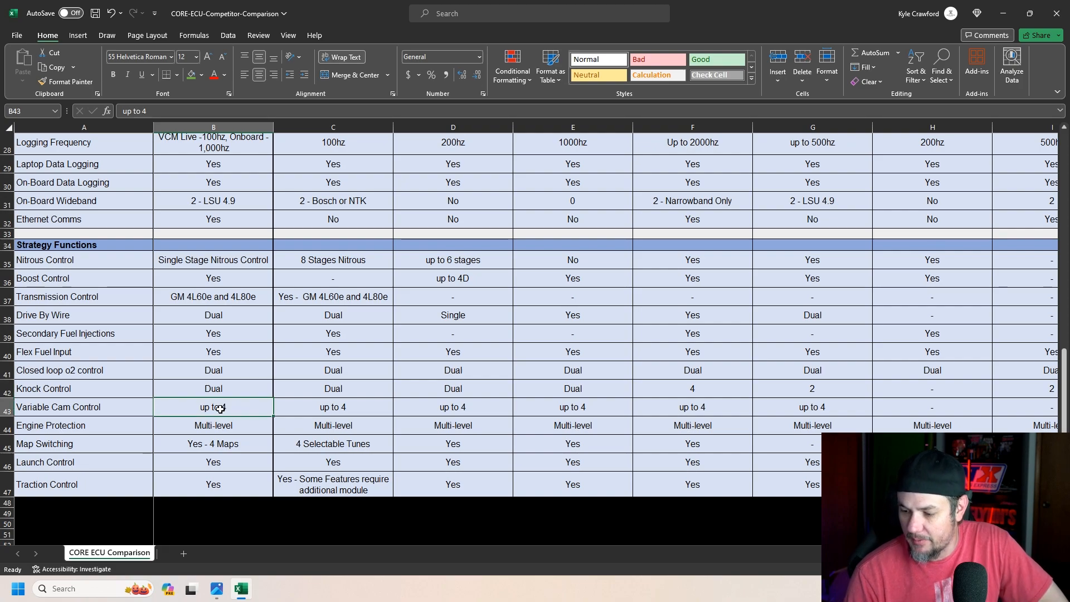
pyautogui.moveTo(237, 432)
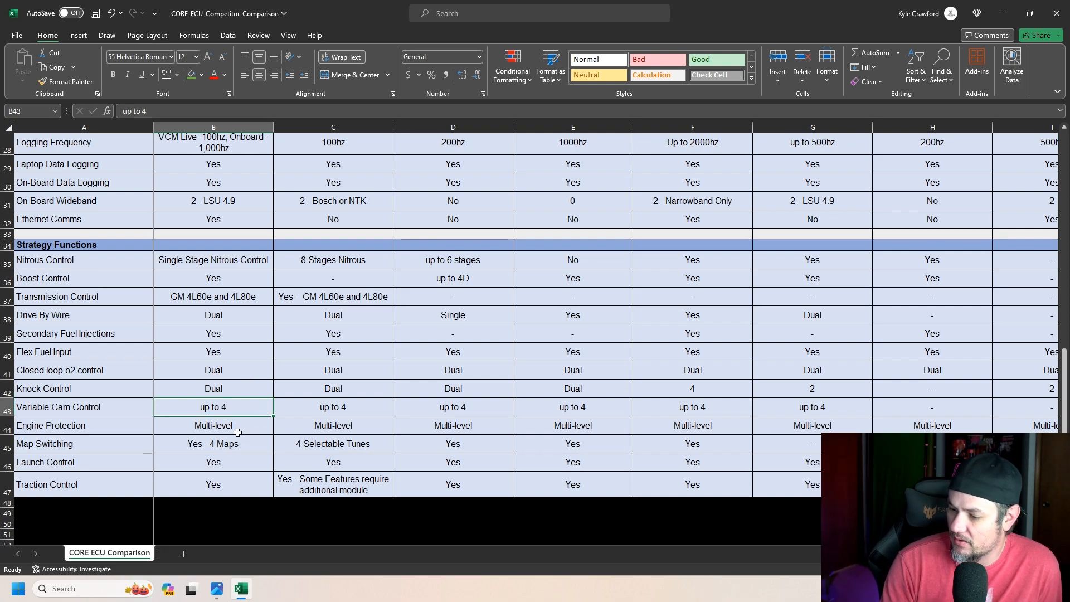
pyautogui.click(212, 425)
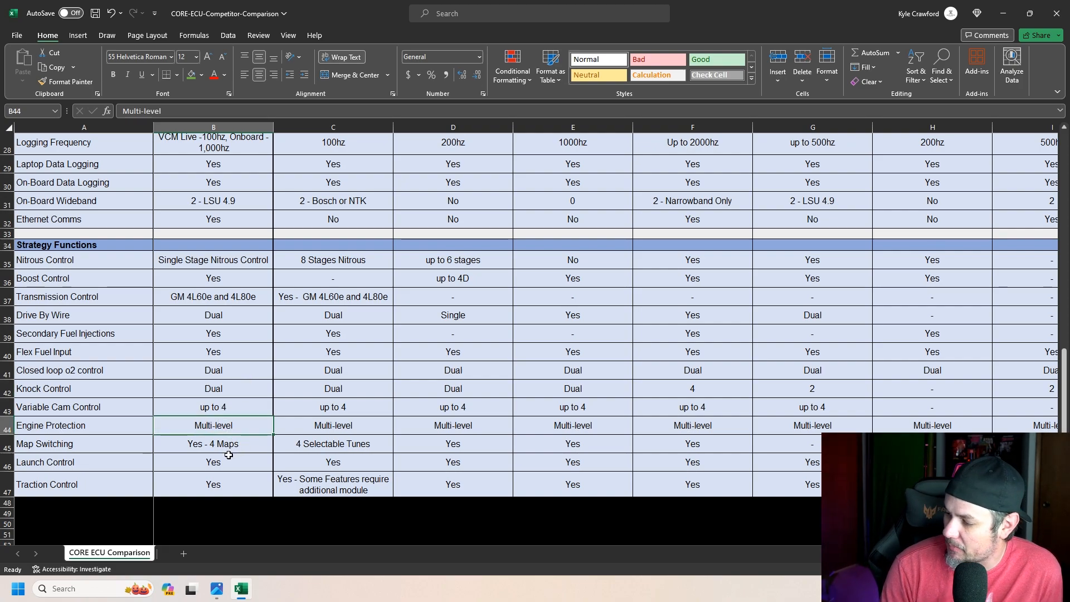
pyautogui.click(212, 443)
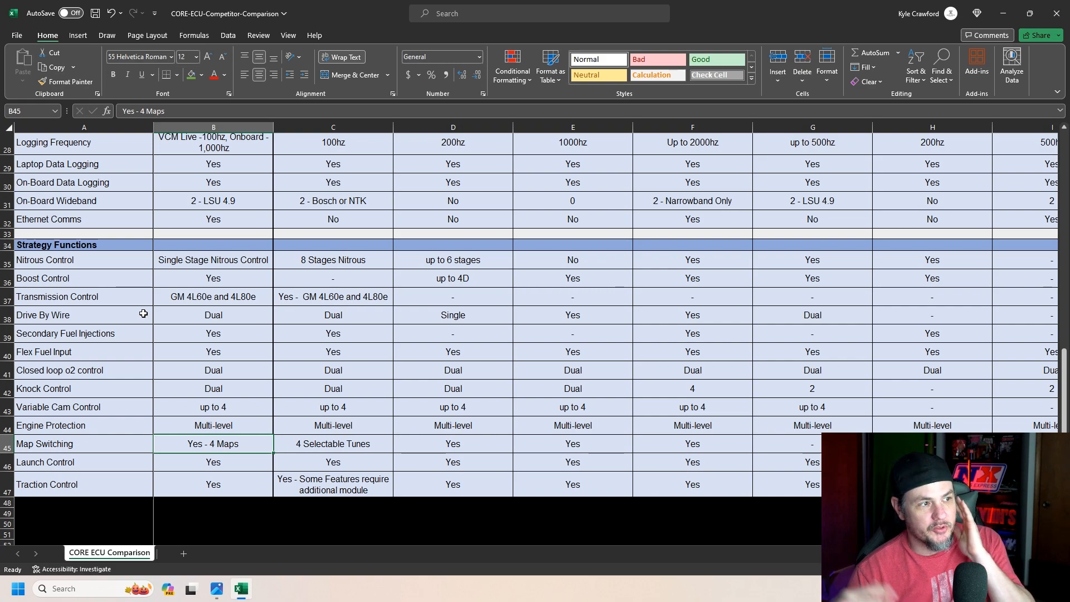
pyautogui.moveTo(151, 285)
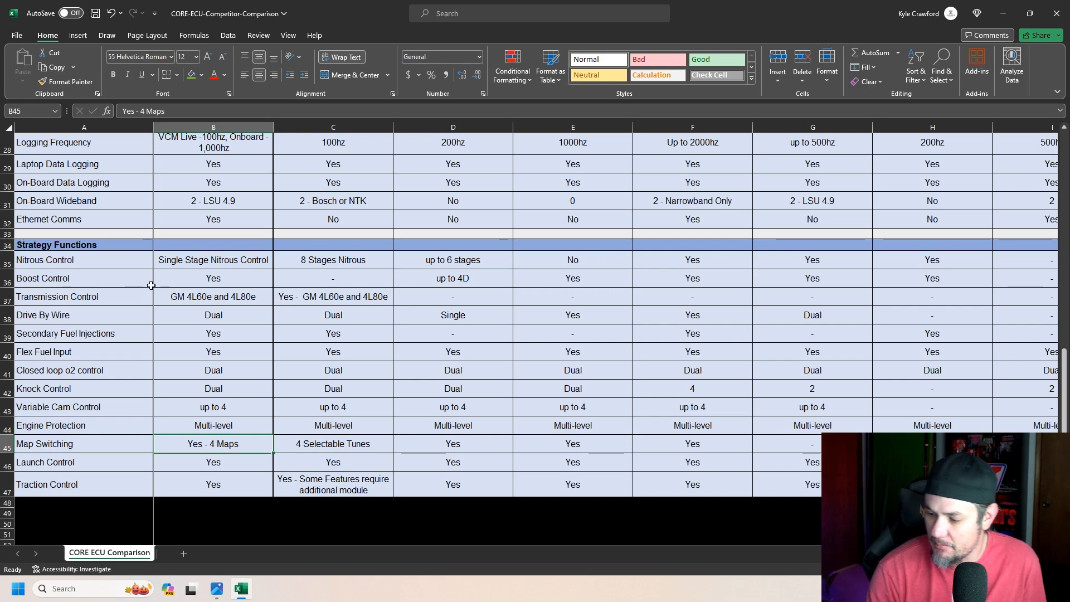
pyautogui.scroll(-3)
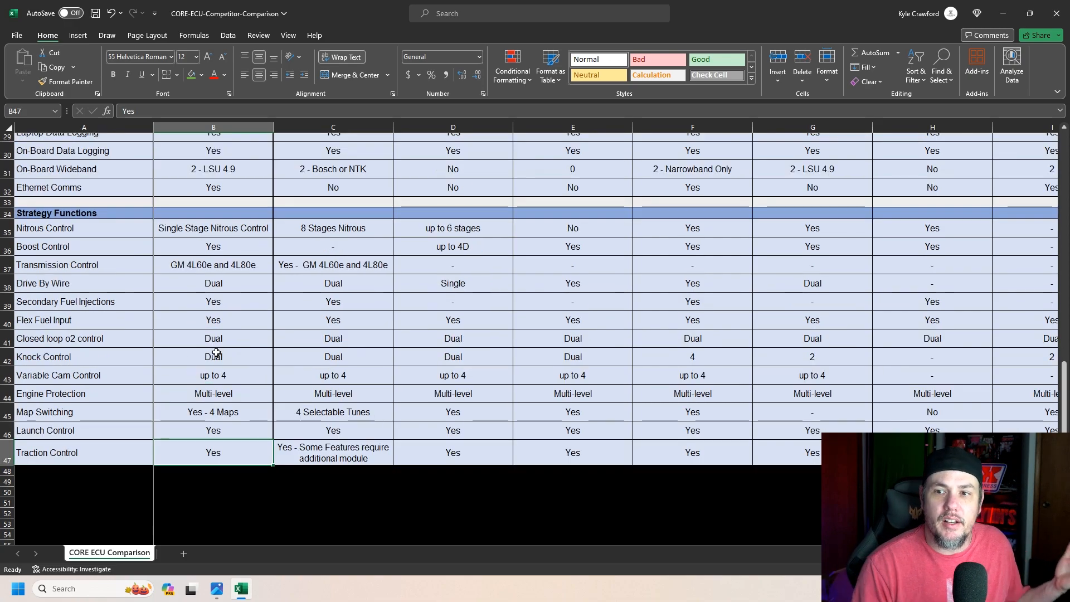
pyautogui.scroll(3)
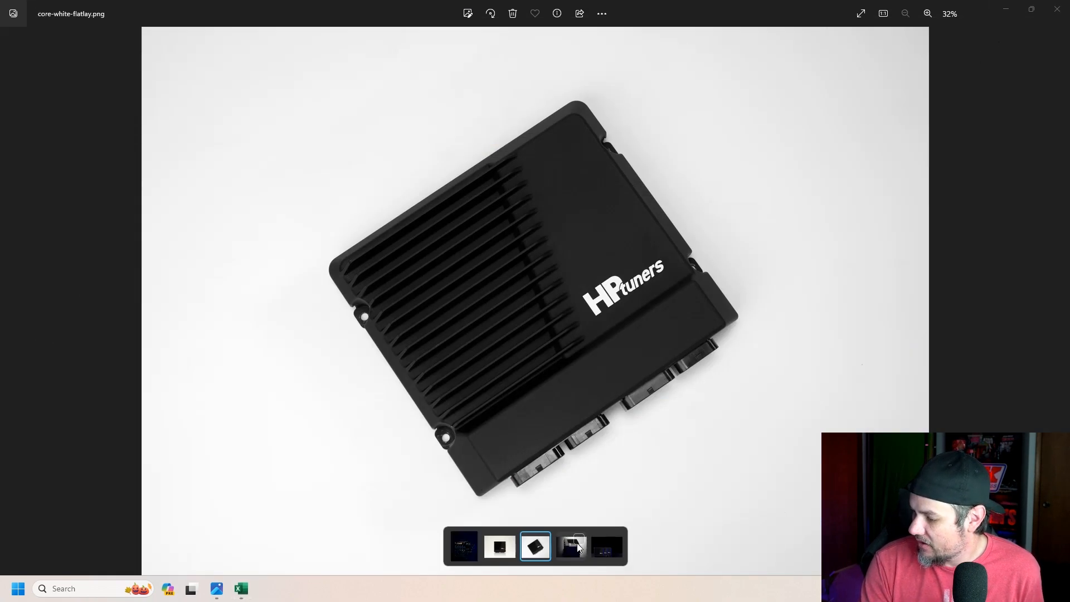
# - Step through core-trio-stacked.png to core-trio-1.png, the three units side by side
pyautogui.click(572, 546)
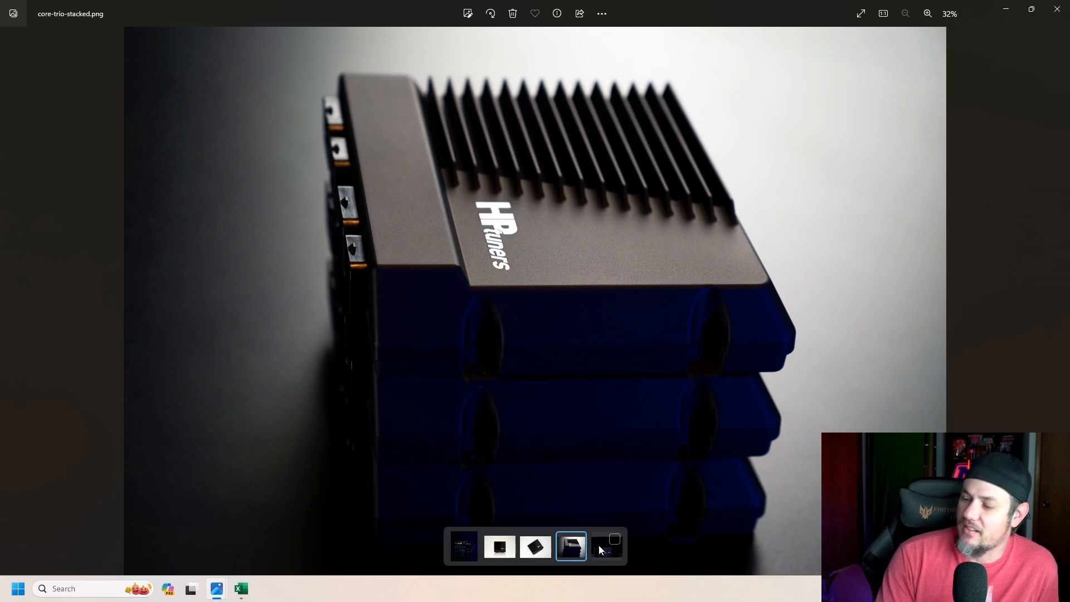
pyautogui.click(606, 546)
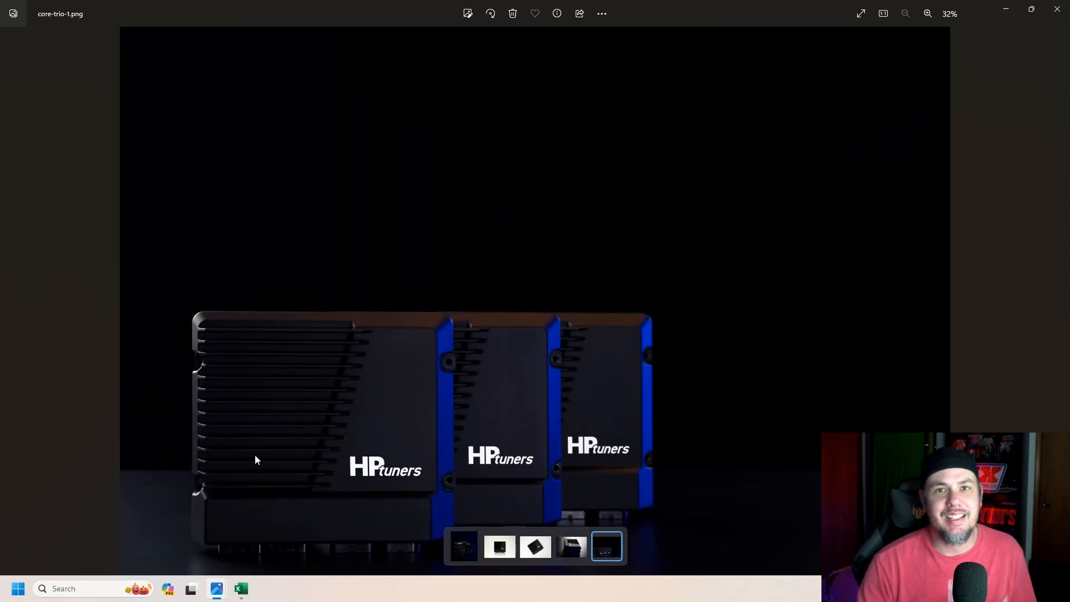